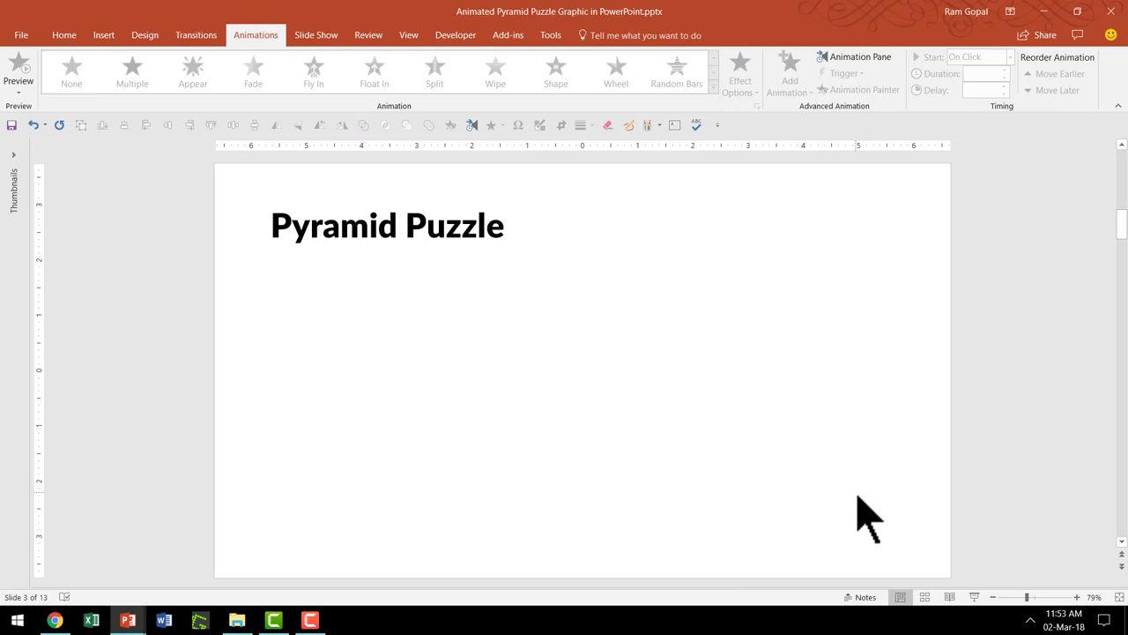
pyautogui.moveTo(861, 511)
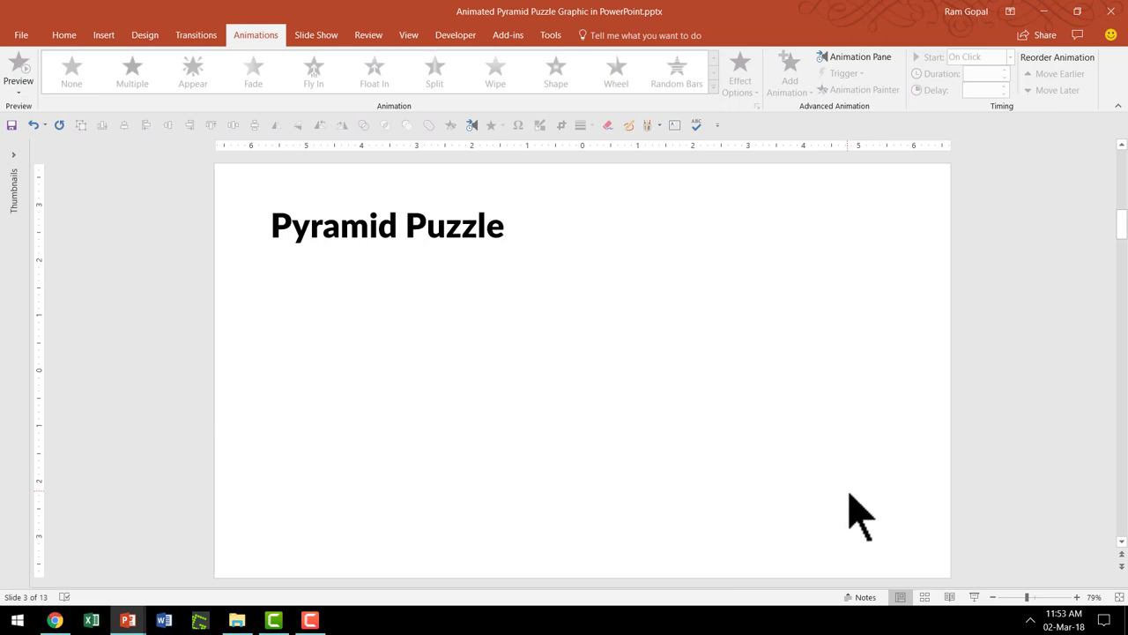
# - Browse Insert > SmartArt to the Pyramid category and choose the Segmented Pyramid layout
pyautogui.click(106, 35)
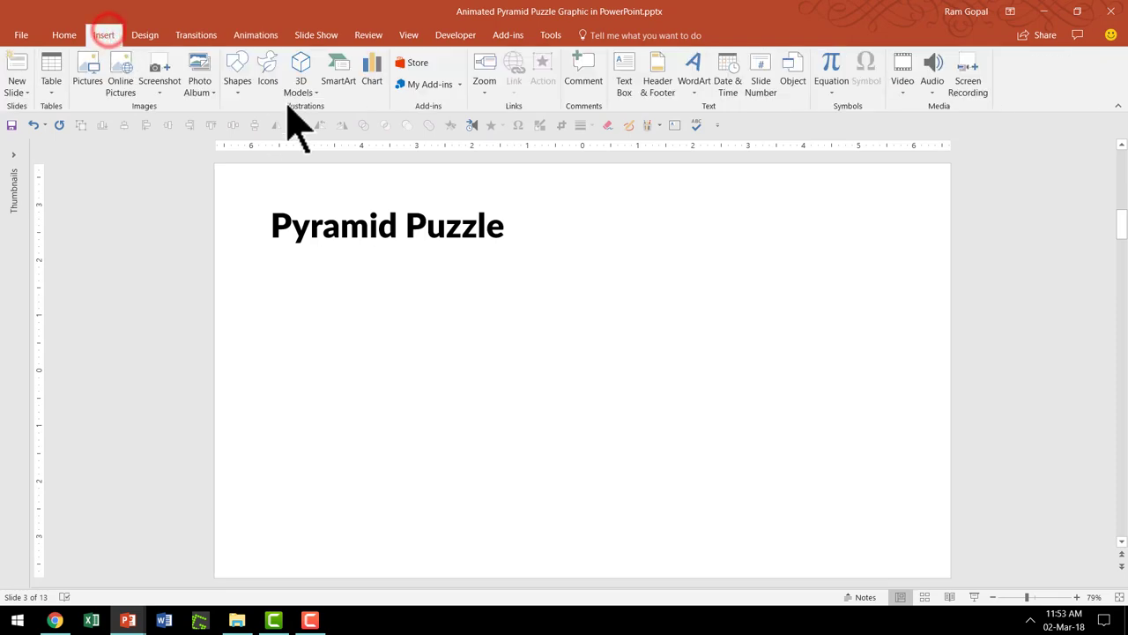
pyautogui.click(342, 64)
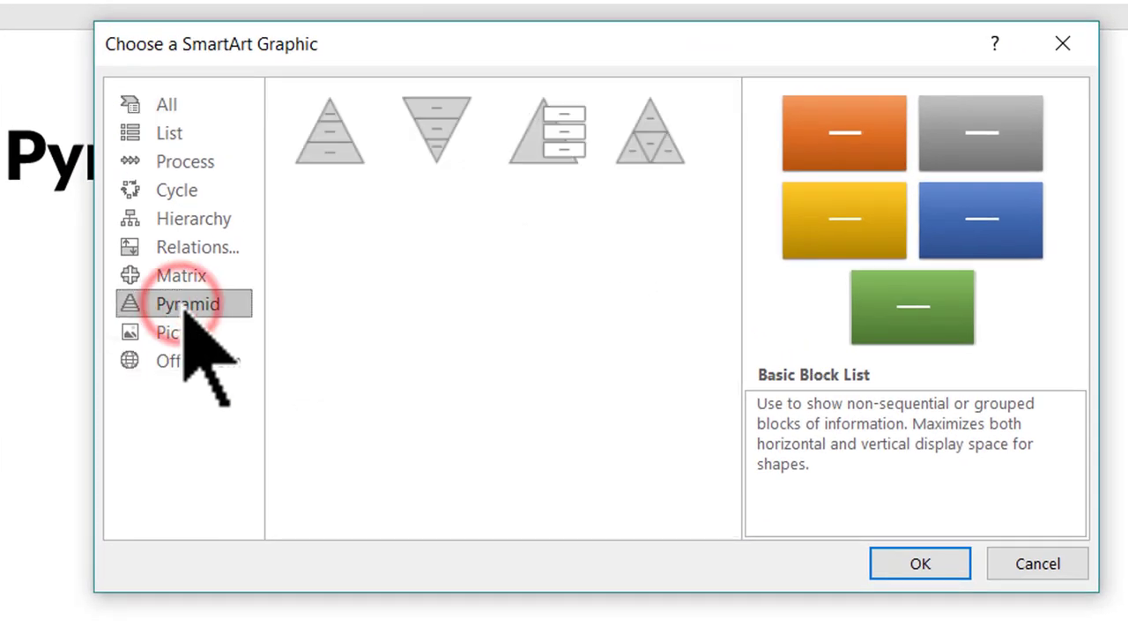
pyautogui.click(653, 134)
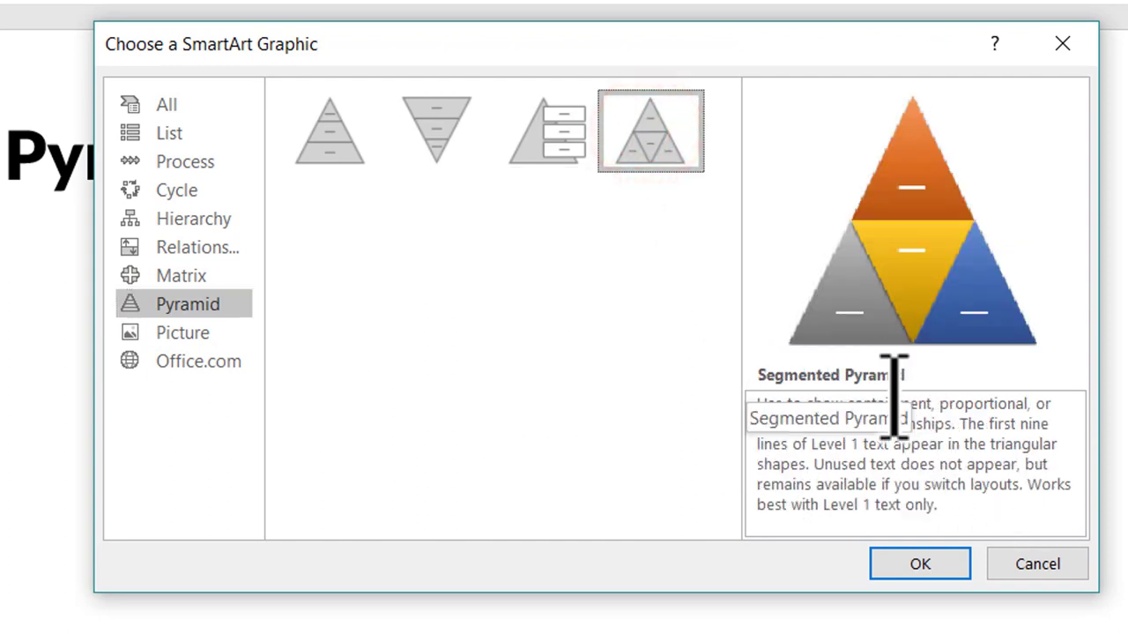
pyautogui.moveTo(920, 565)
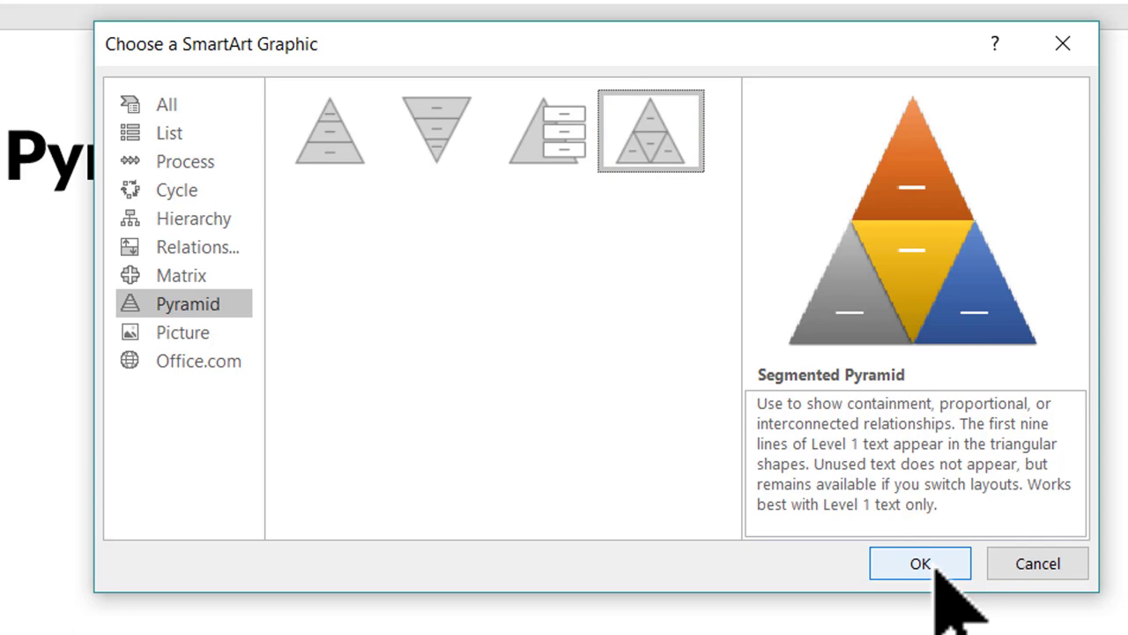
# - Insert the Segmented Pyramid below the title and convert it to plain shapes
pyautogui.click(919, 562)
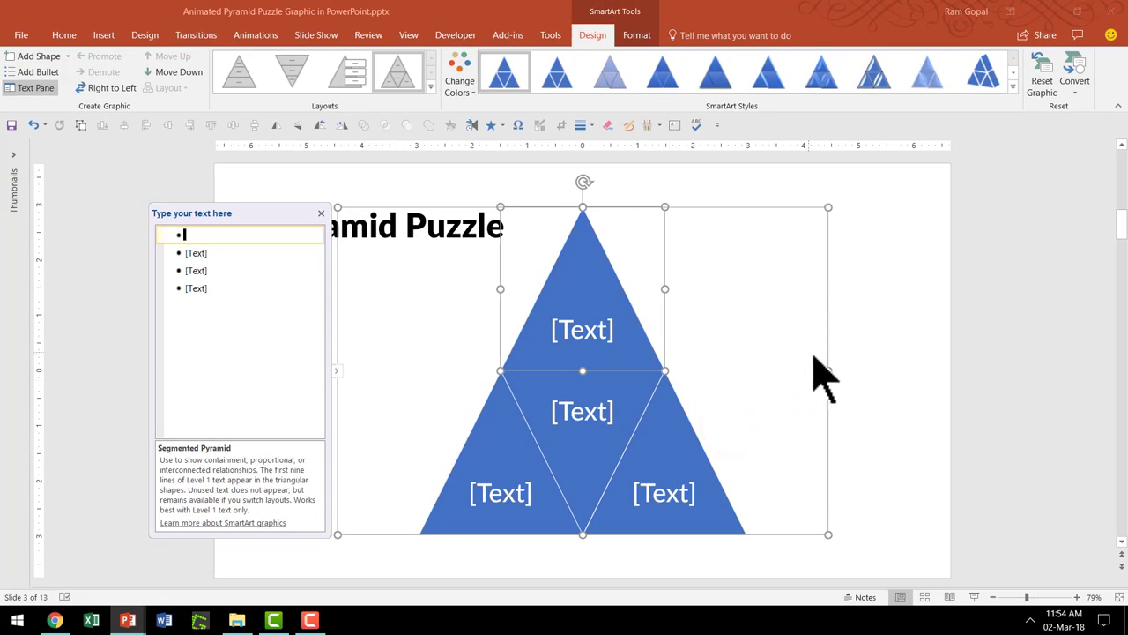
pyautogui.moveTo(855, 384)
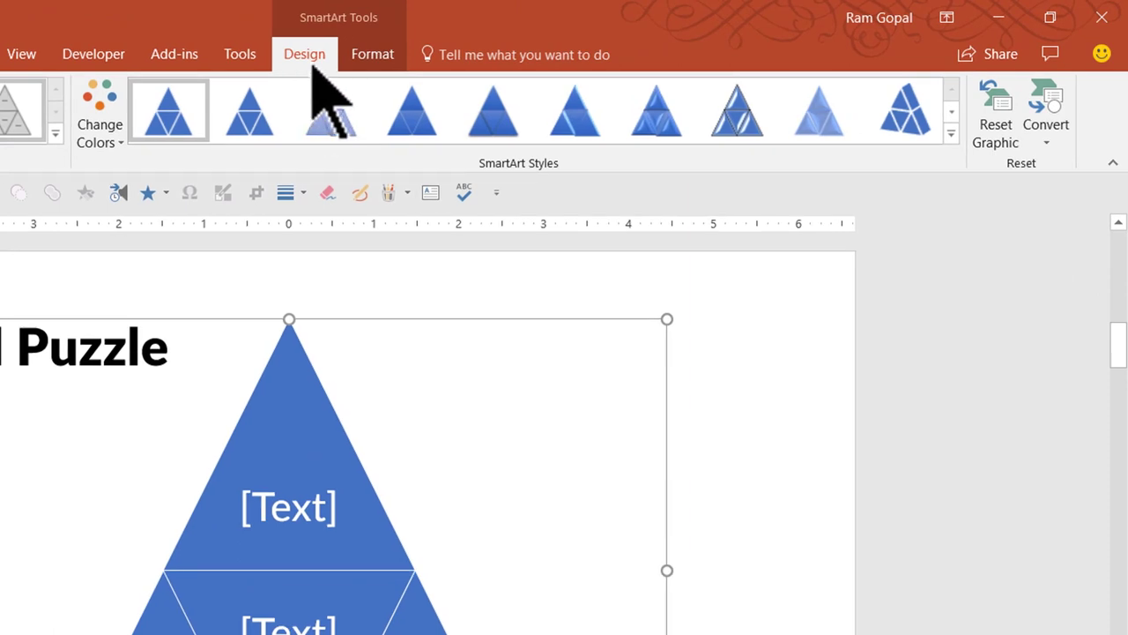
pyautogui.moveTo(1047, 106)
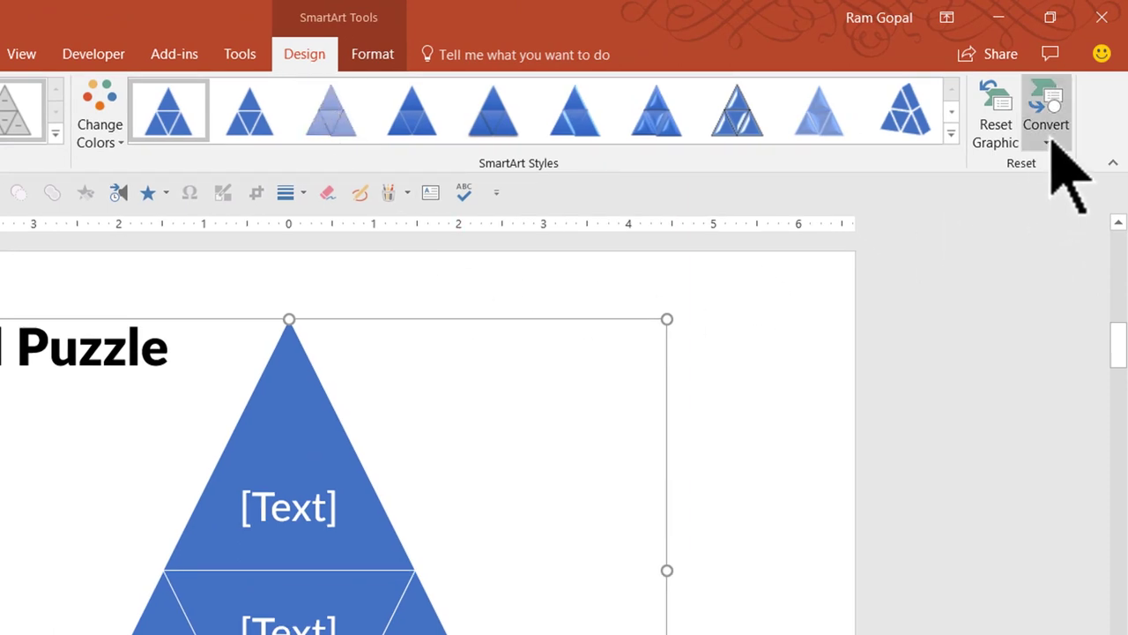
pyautogui.click(1047, 113)
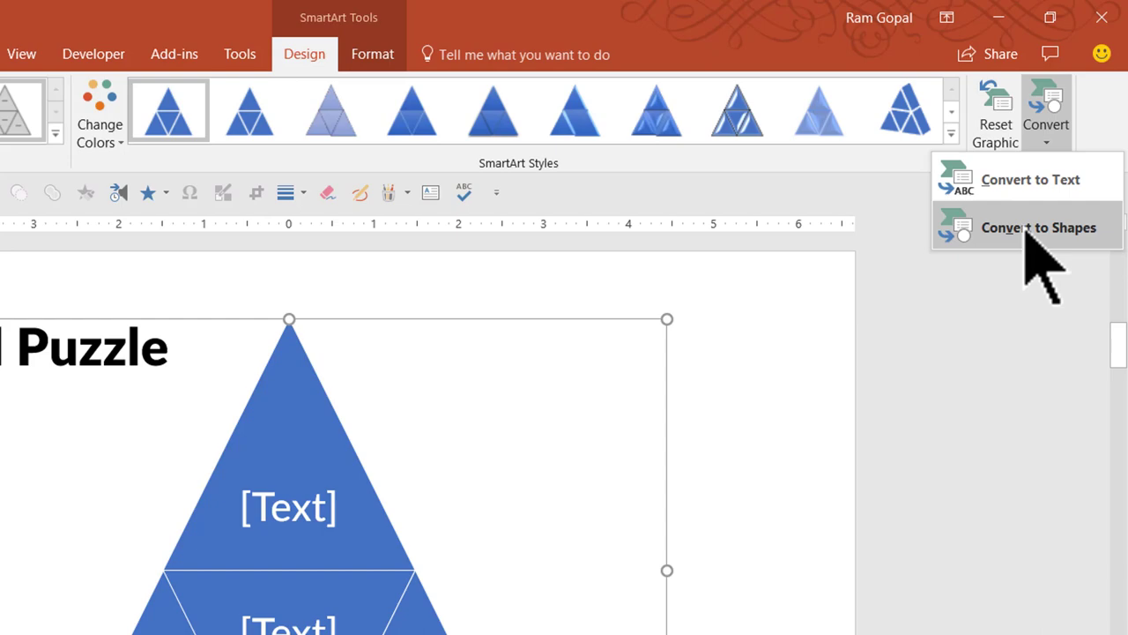
pyautogui.click(1036, 226)
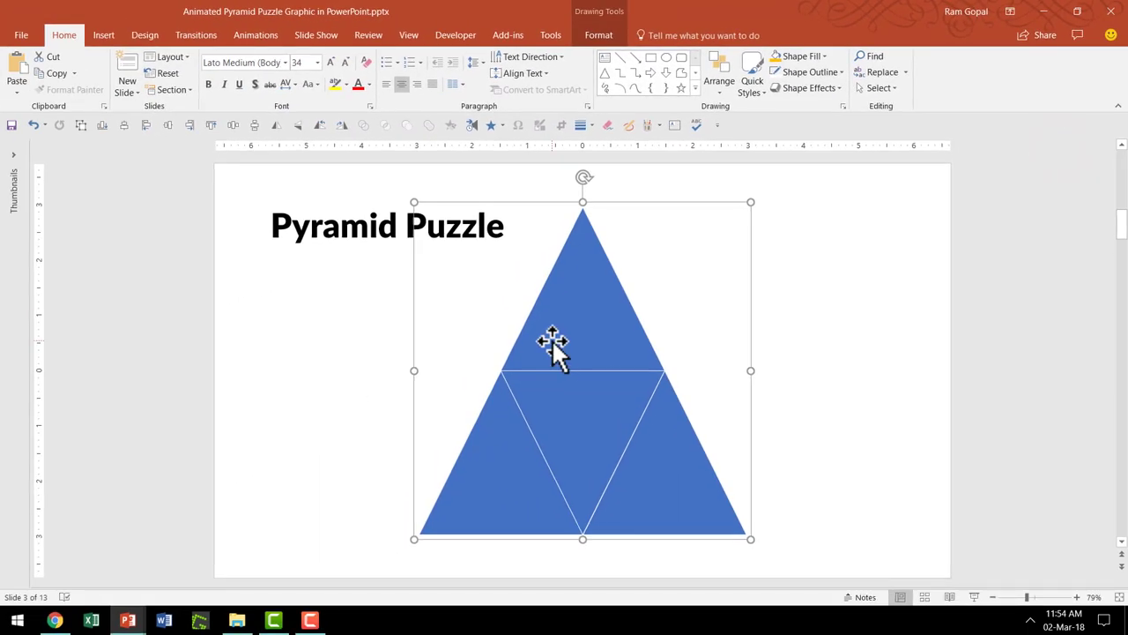
pyautogui.moveTo(656, 331)
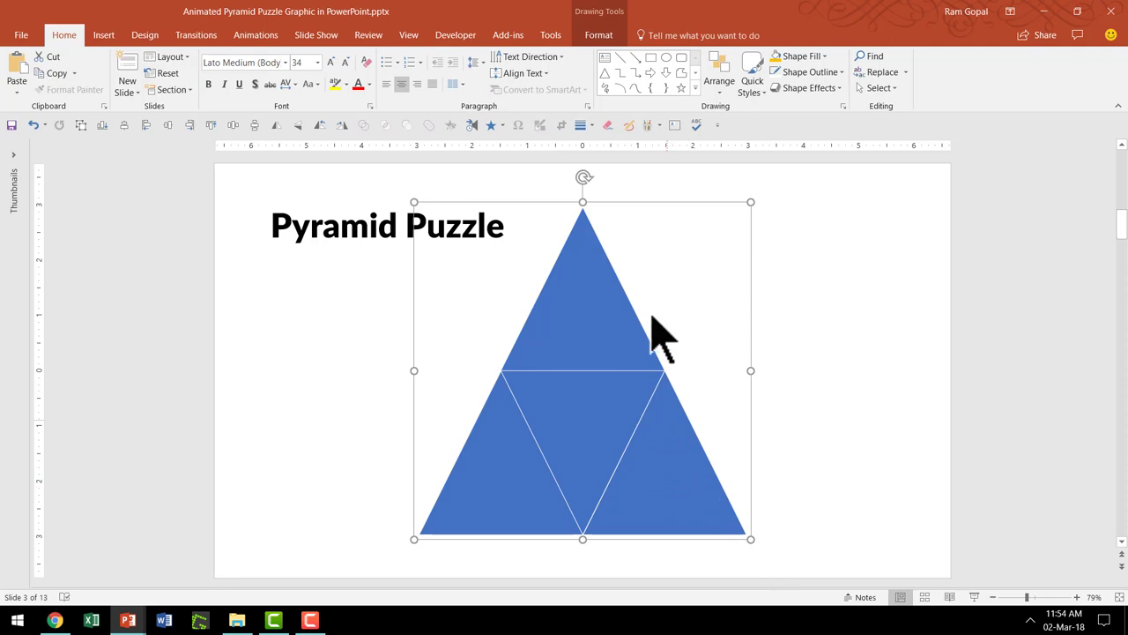
pyautogui.moveTo(617, 261)
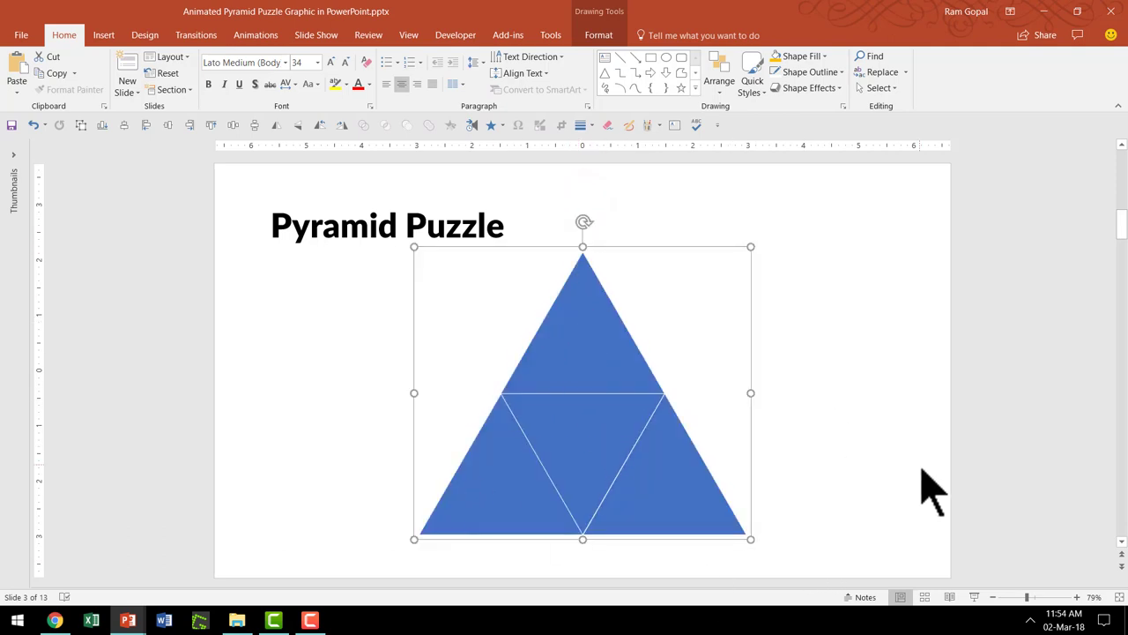
pyautogui.moveTo(684, 477)
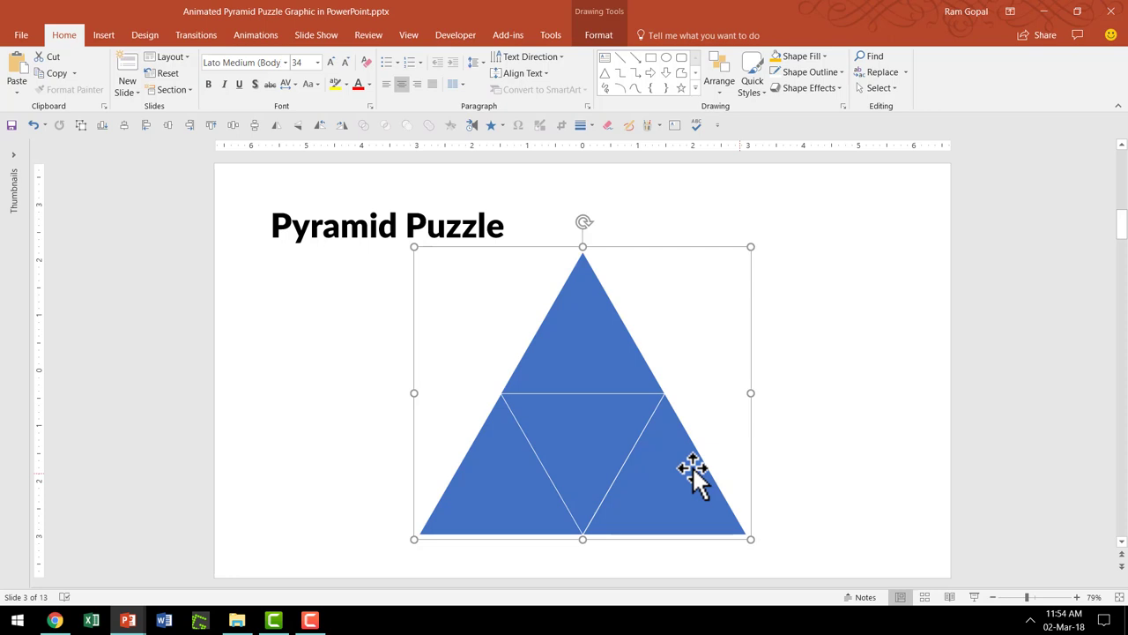
# - Ungroup the pyramid and fill the middle inverted triangle red
pyautogui.rightClick(686, 467)
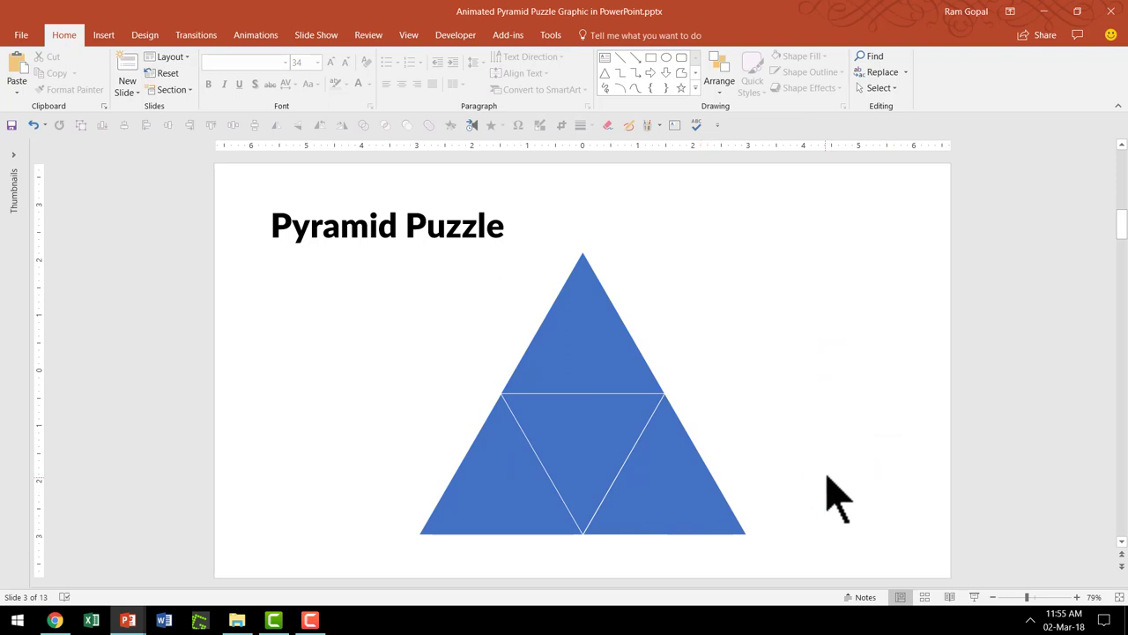
pyautogui.moveTo(545, 430)
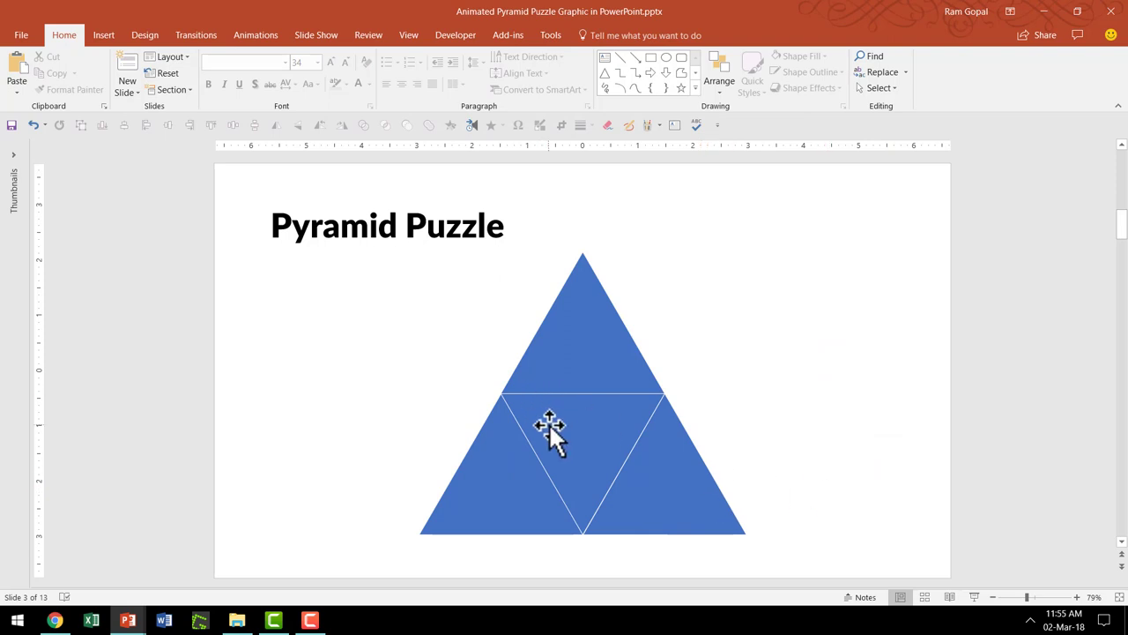
pyautogui.click(547, 428)
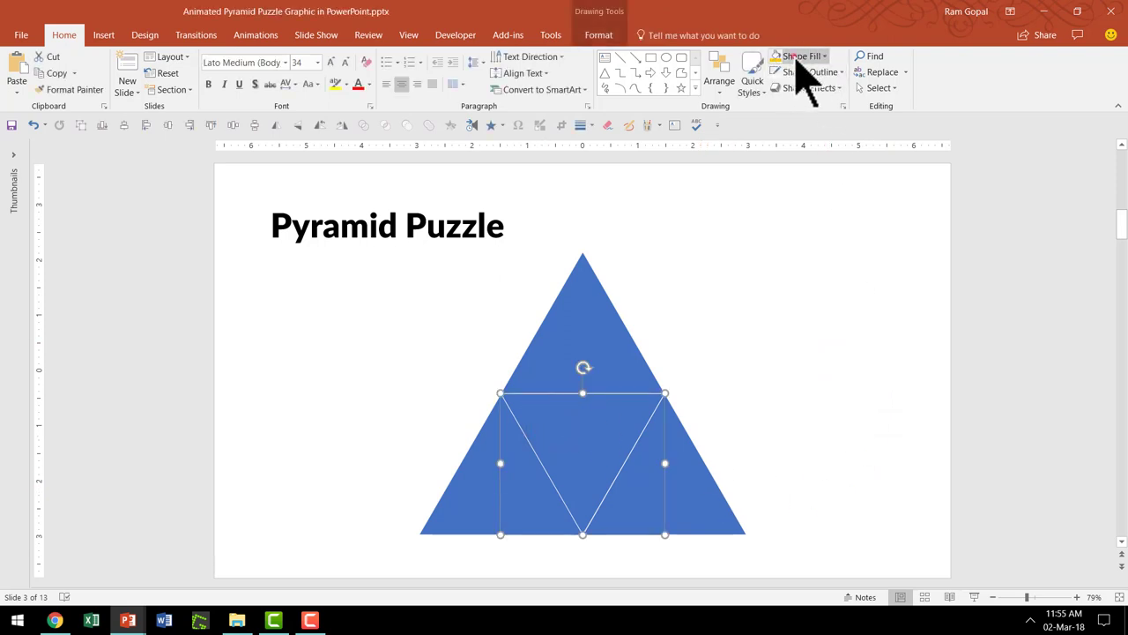
pyautogui.click(790, 55)
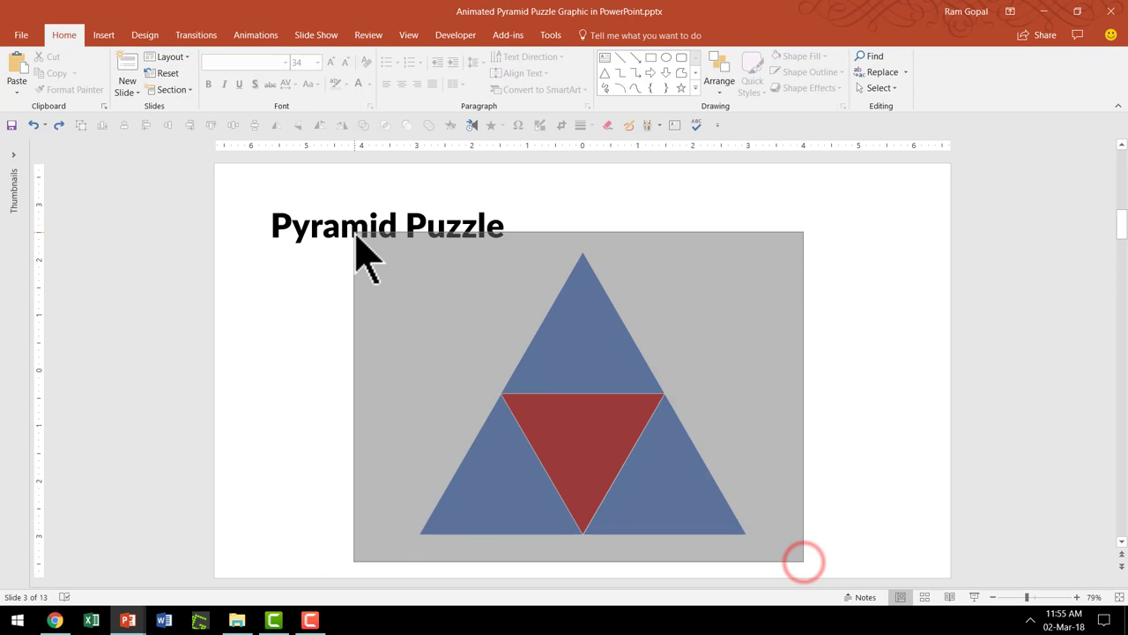
# - Add small round jigsaw-tab circles on the middle triangle's edges and select all pyramid shapes
pyautogui.click(809, 71)
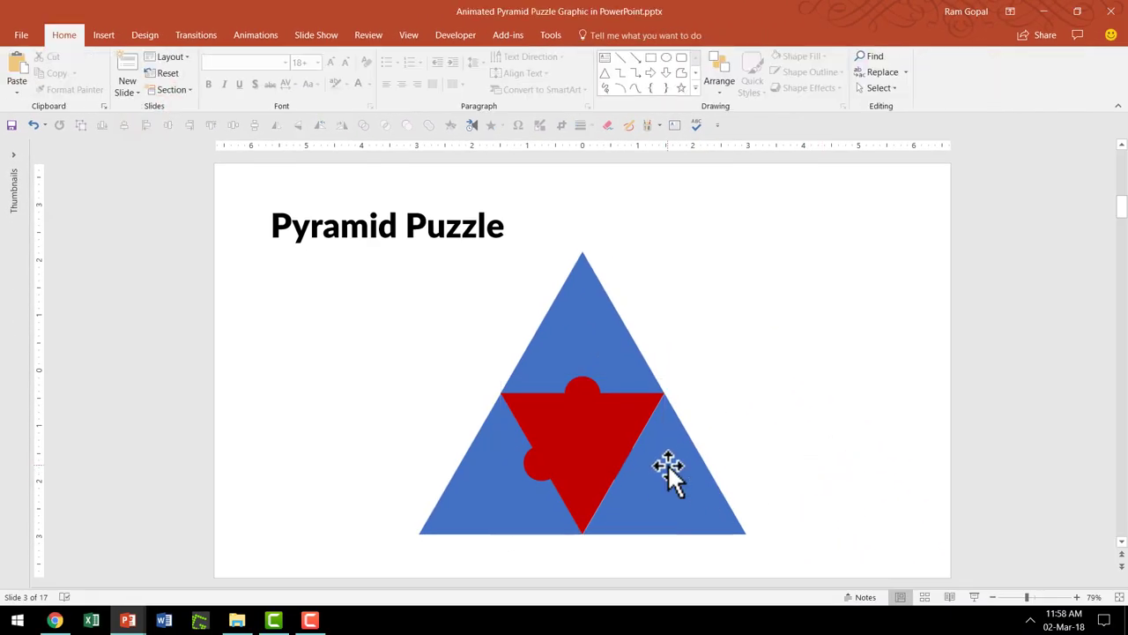
pyautogui.click(666, 469)
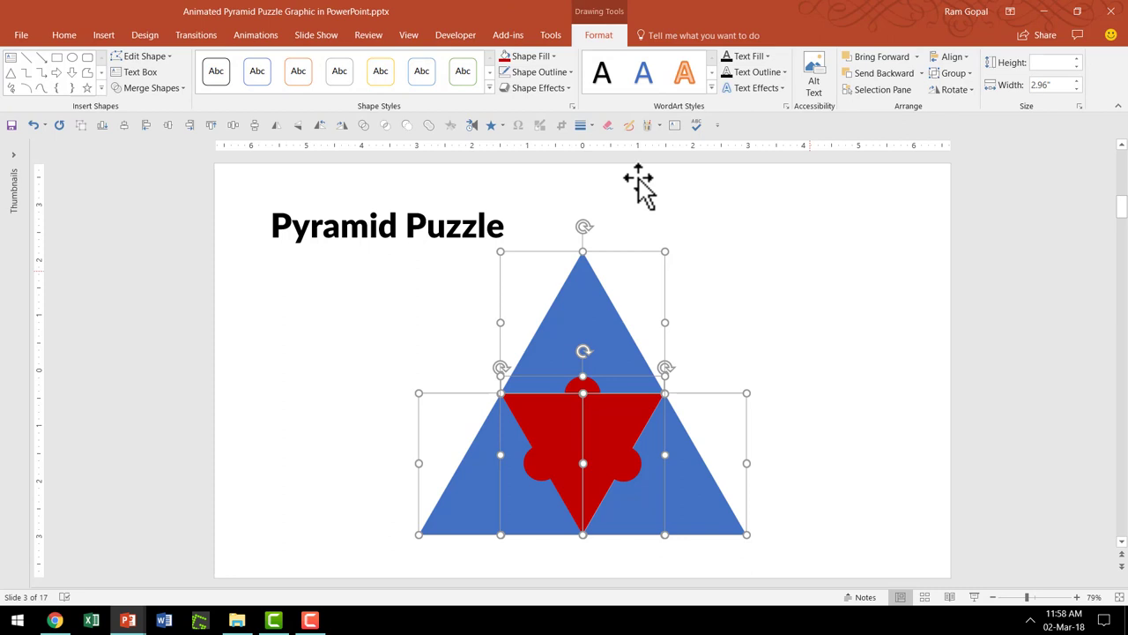
# - Fragment the shapes into puzzle pieces with dark navy fill and white outlines
pyautogui.click(521, 55)
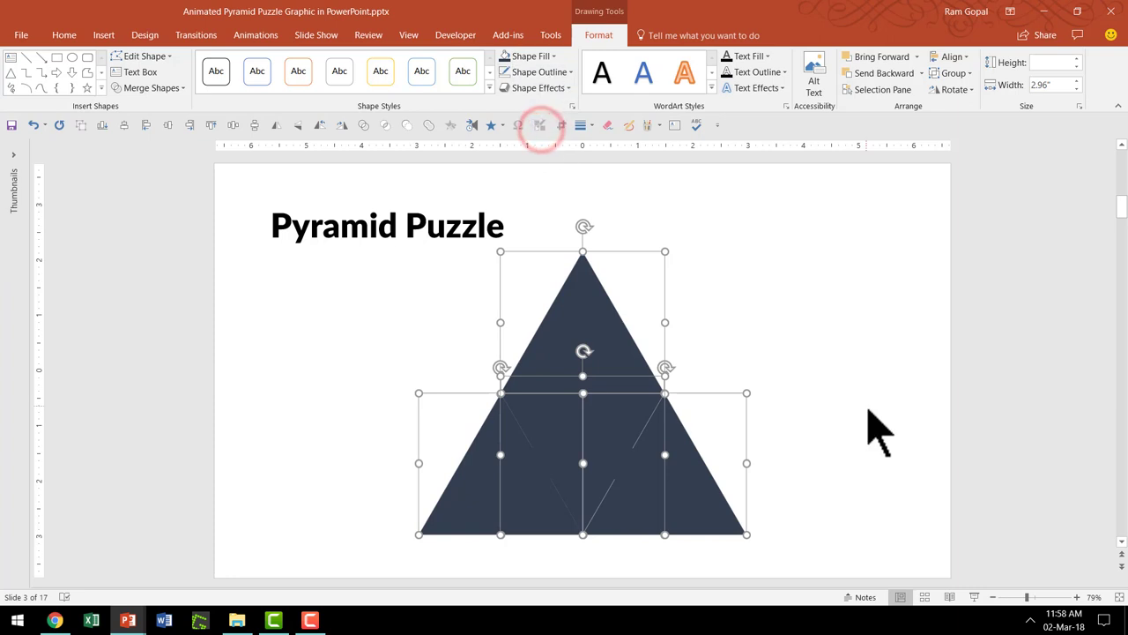
pyautogui.click(564, 71)
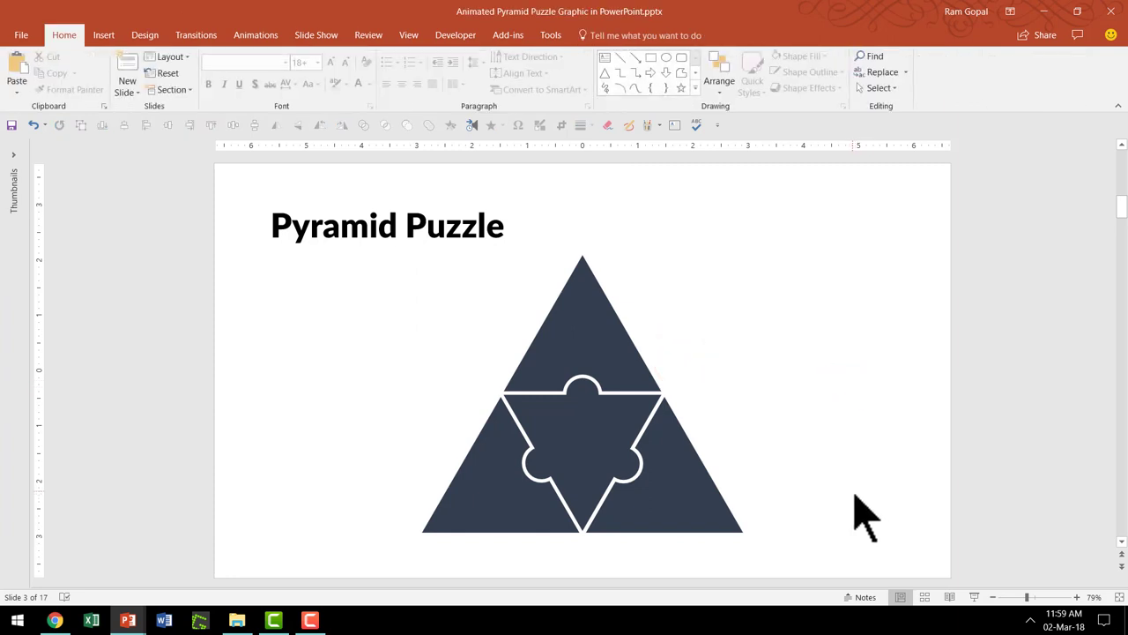
pyautogui.moveTo(829, 483)
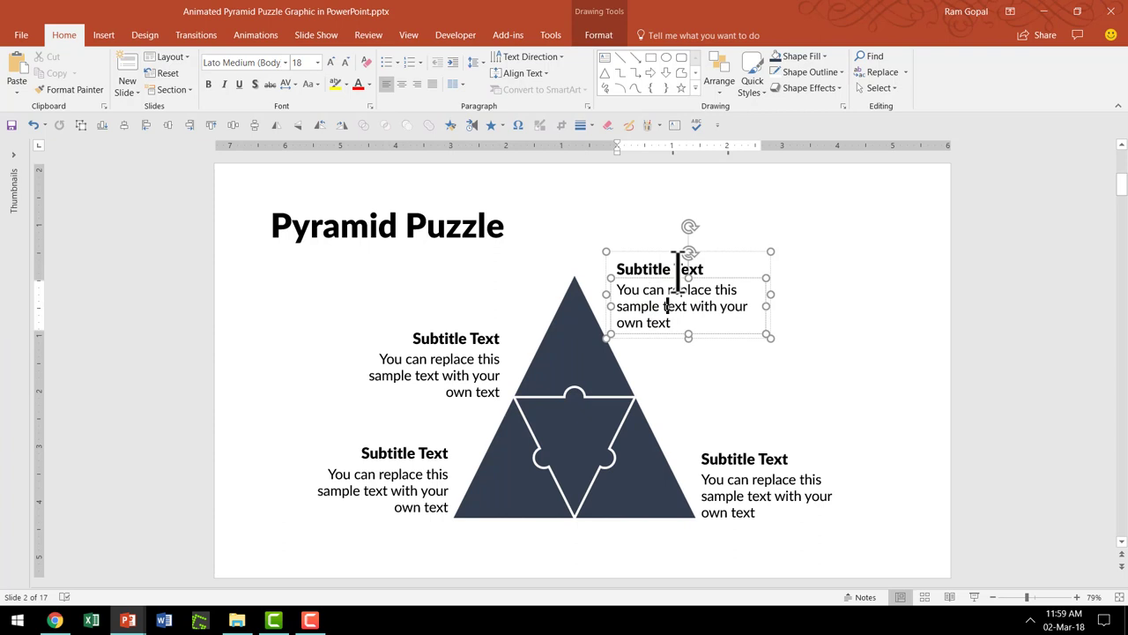
# - Copy the Subtitle Text label and place one beside each pyramid piece, four in total
pyautogui.click(839, 379)
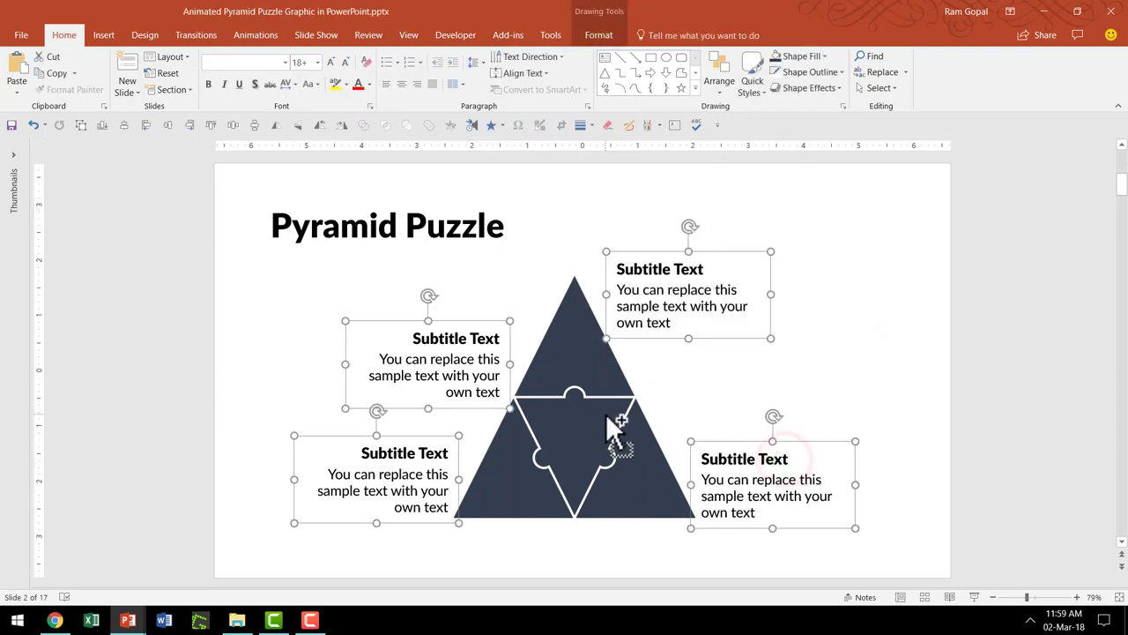
pyautogui.moveTo(861, 432)
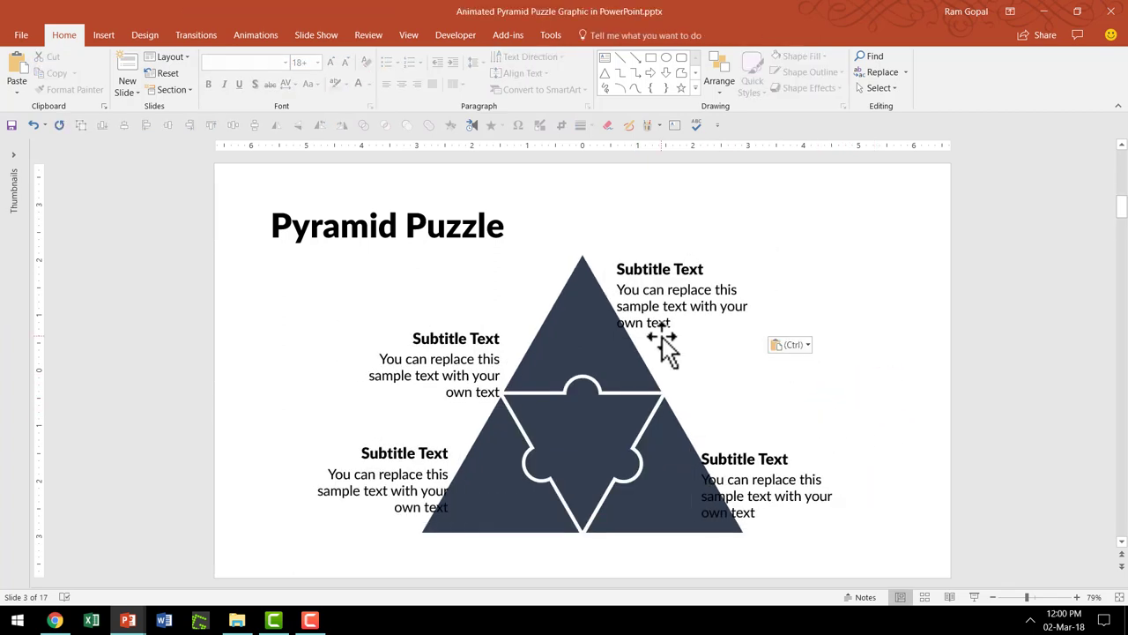
pyautogui.click(661, 330)
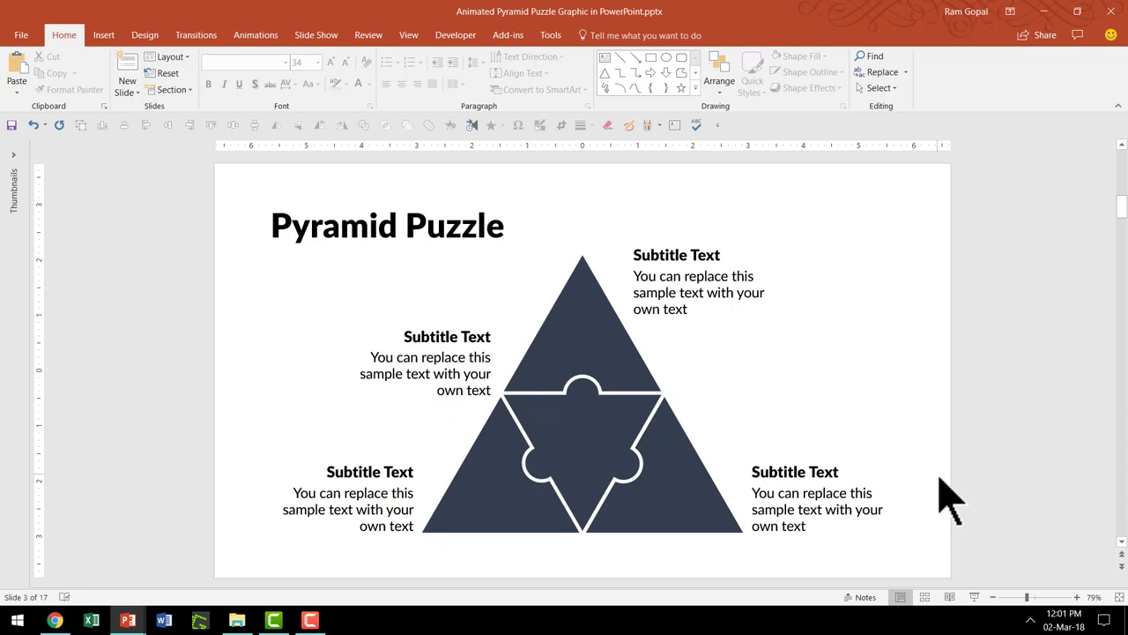
pyautogui.moveTo(580, 314)
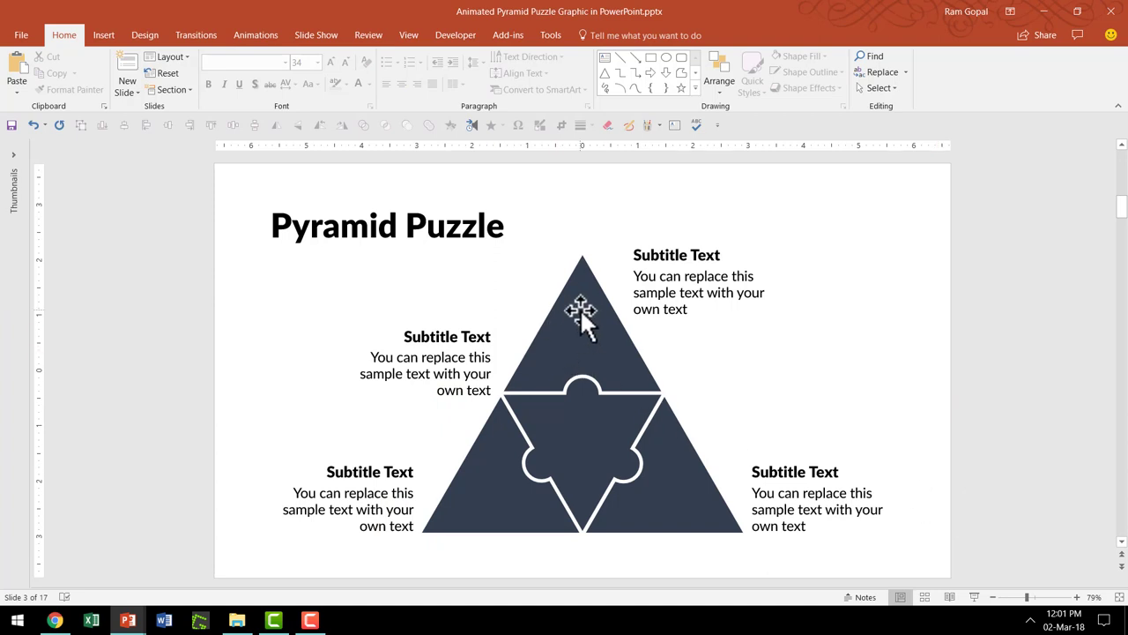
# - Select the top pyramid piece, then the other three, for a shared animation
pyautogui.click(582, 309)
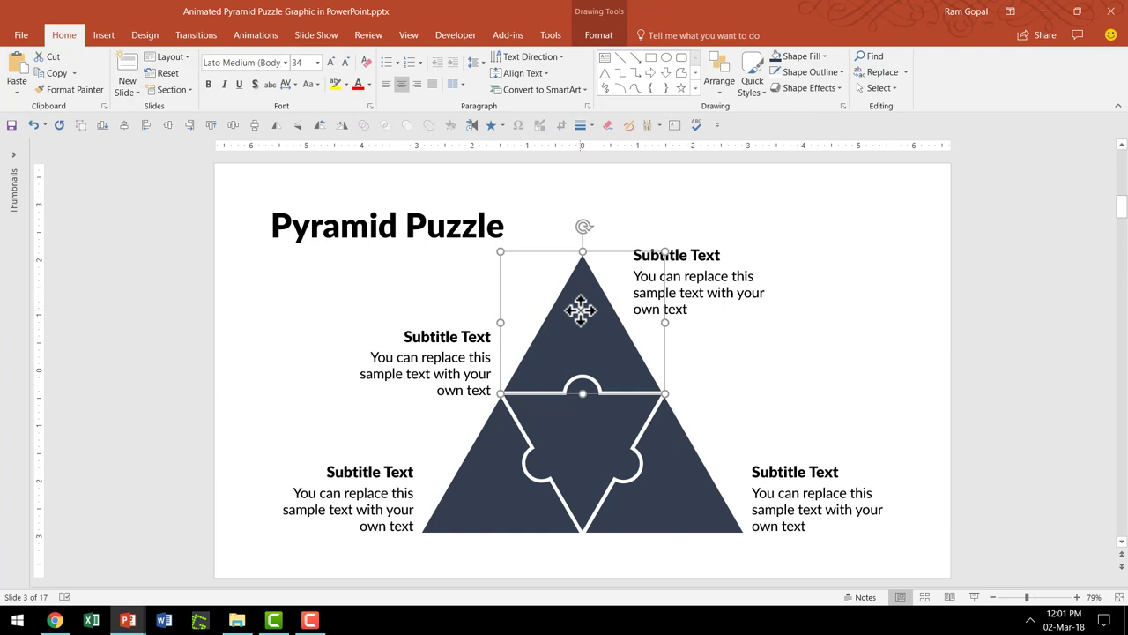
pyautogui.moveTo(677, 497)
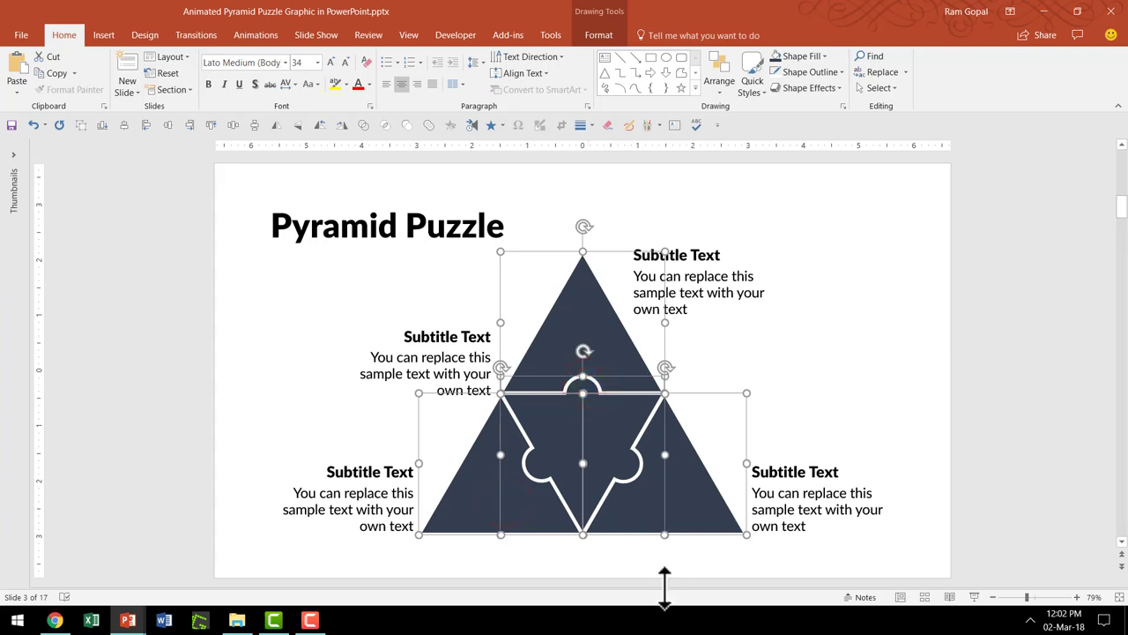
pyautogui.moveTo(677, 603)
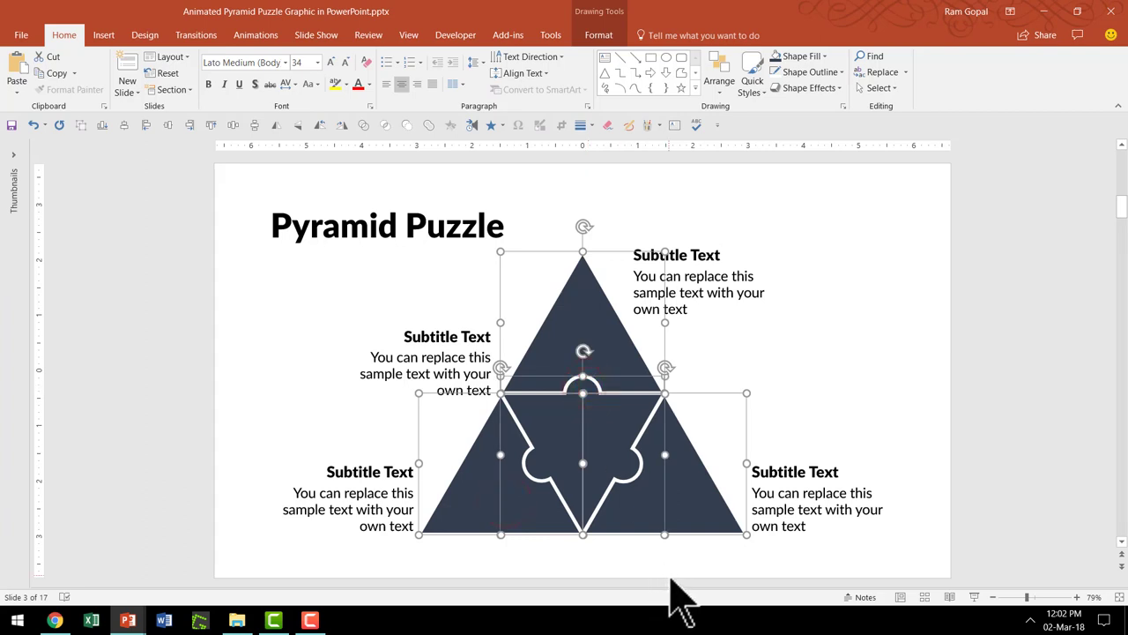
pyautogui.moveTo(585, 332)
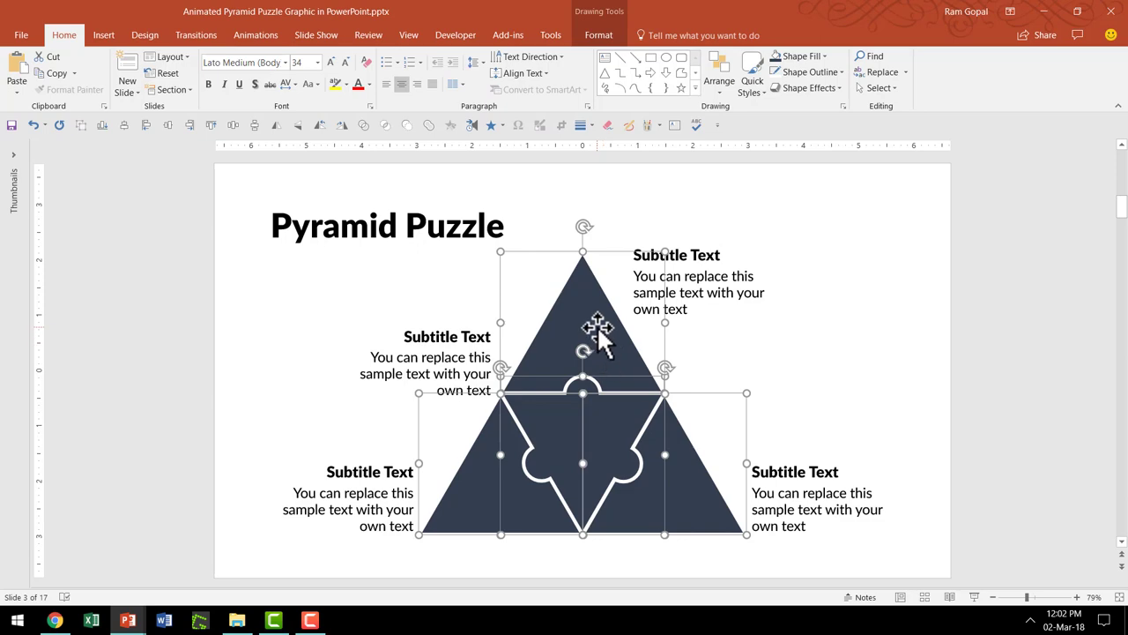
pyautogui.moveTo(607, 181)
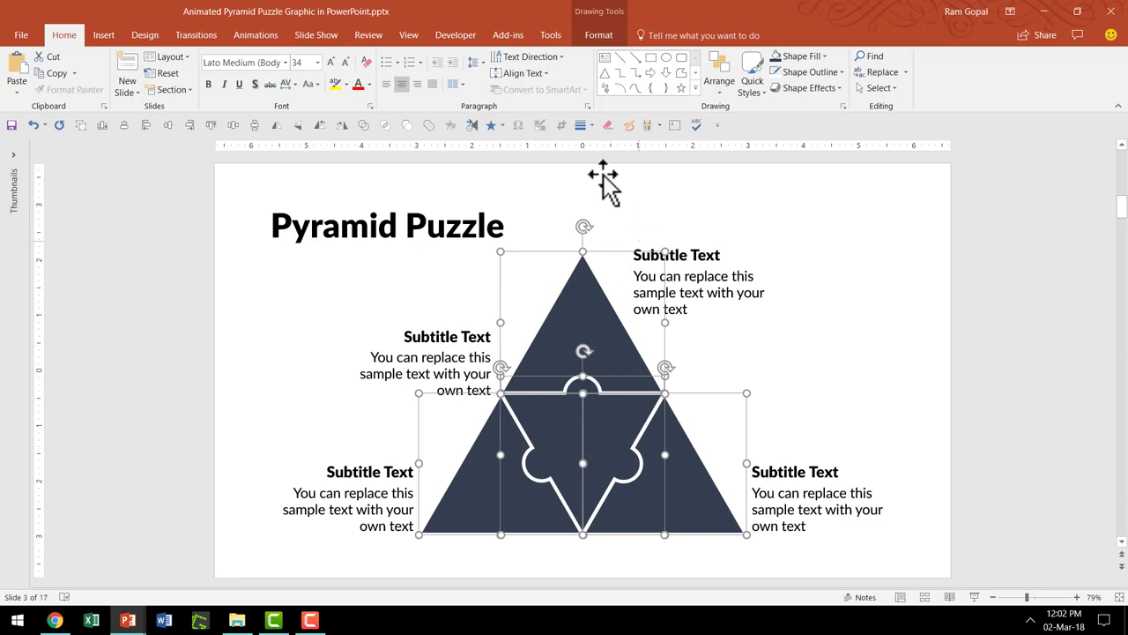
# - Give the four pieces an Object Color emphasis animation starting On Click
pyautogui.click(250, 36)
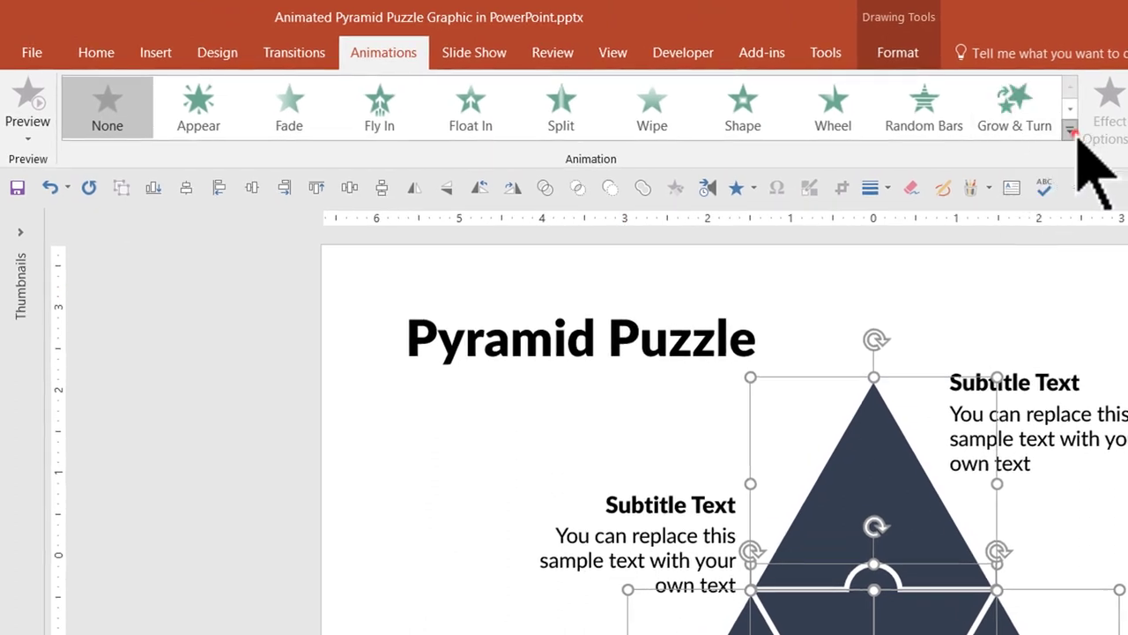
pyautogui.click(1072, 130)
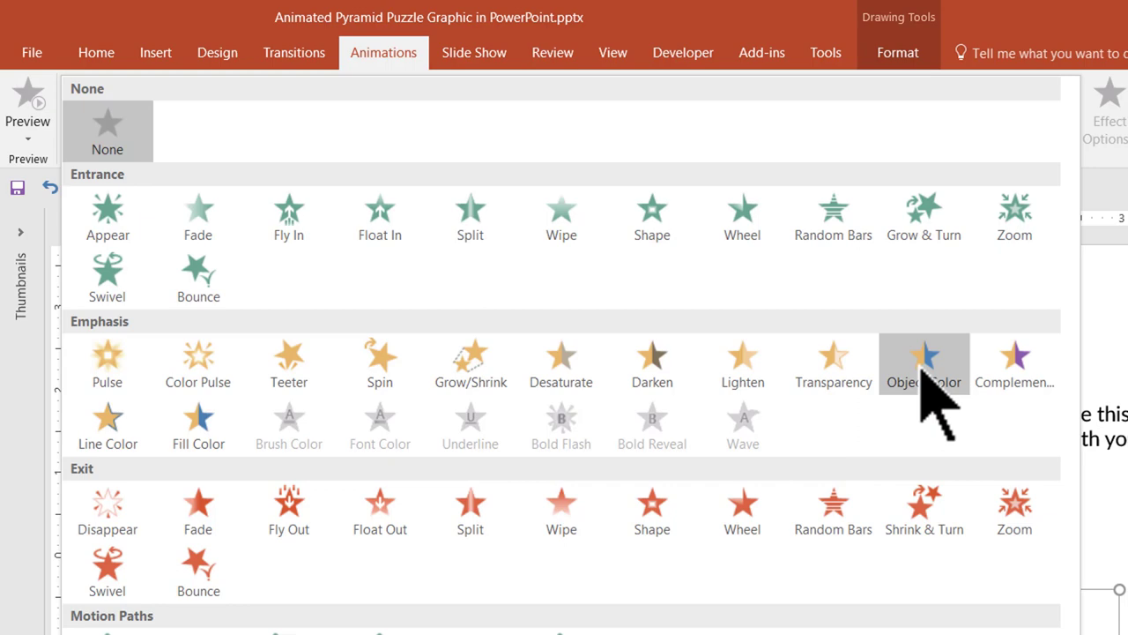
pyautogui.click(924, 366)
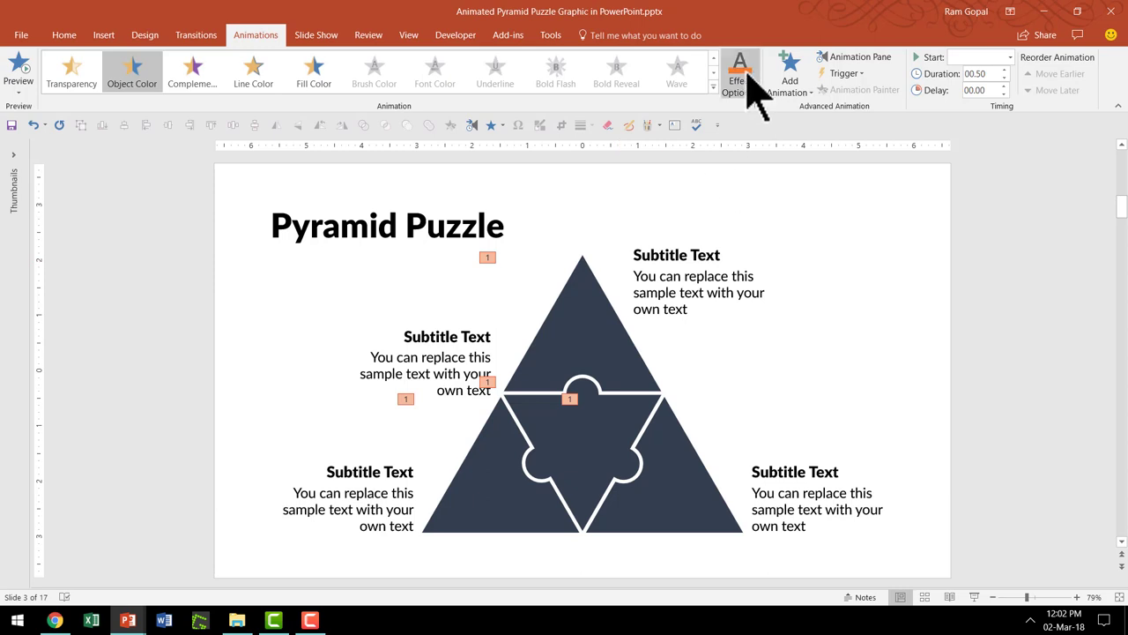
pyautogui.moveTo(739, 72)
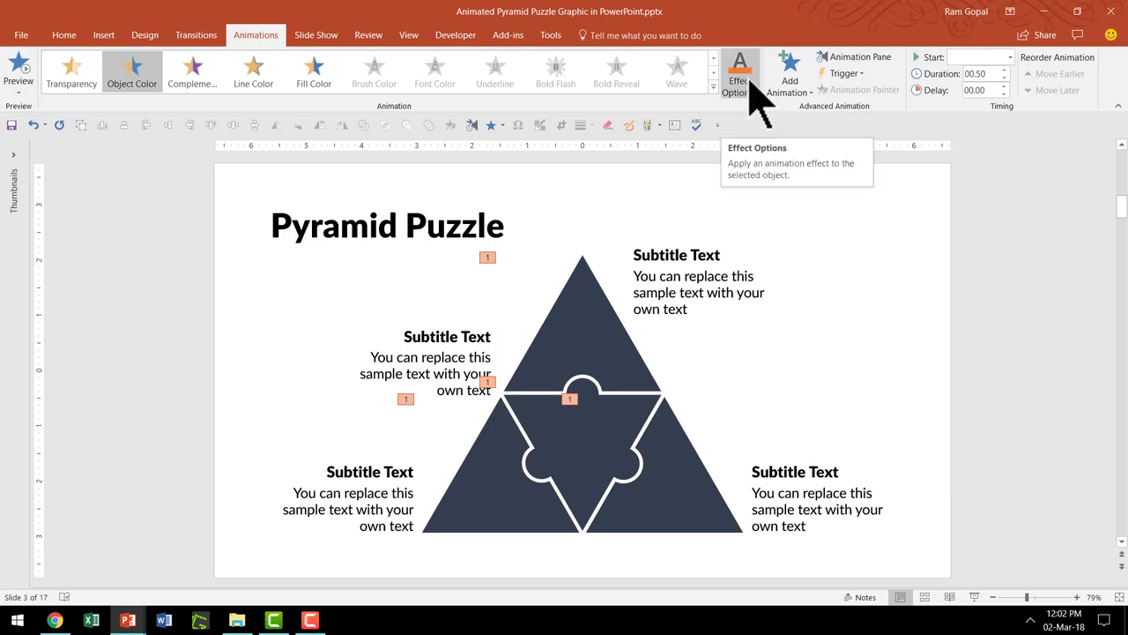
pyautogui.moveTo(968, 74)
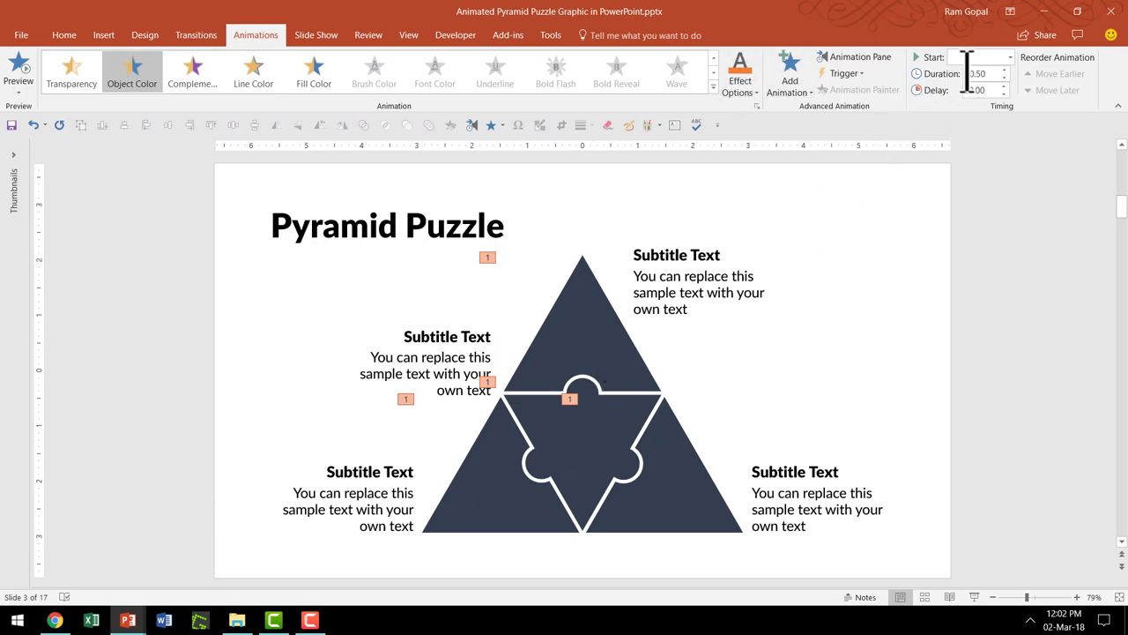
pyautogui.click(1009, 56)
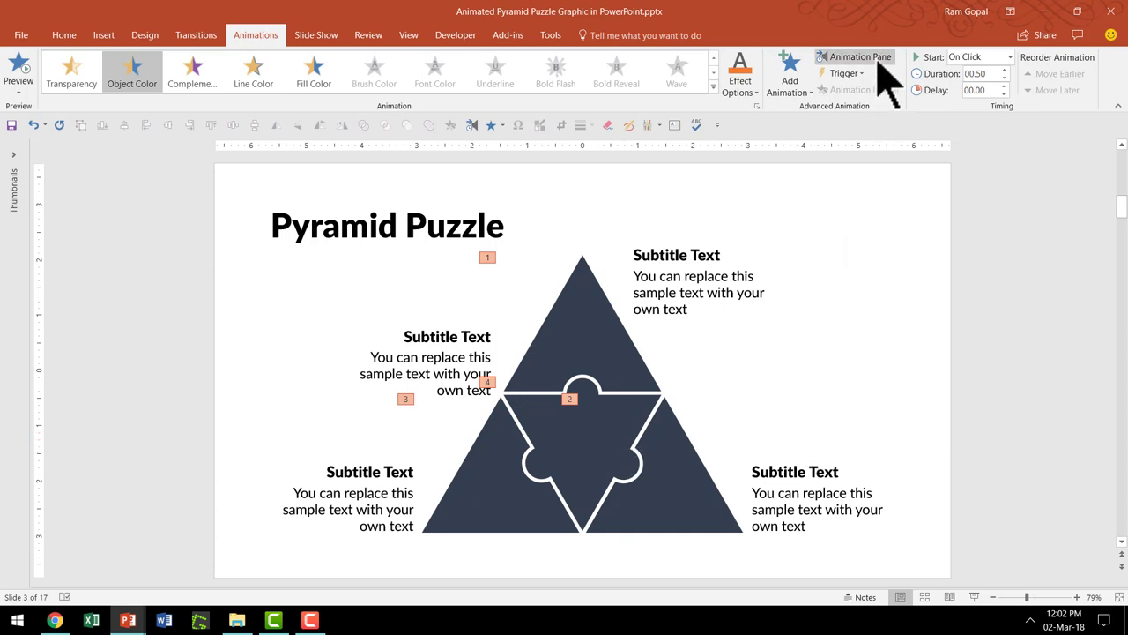
# - In the Animation Pane, set each piece's colour-change effect to a standard colour via Effect Options
pyautogui.click(858, 57)
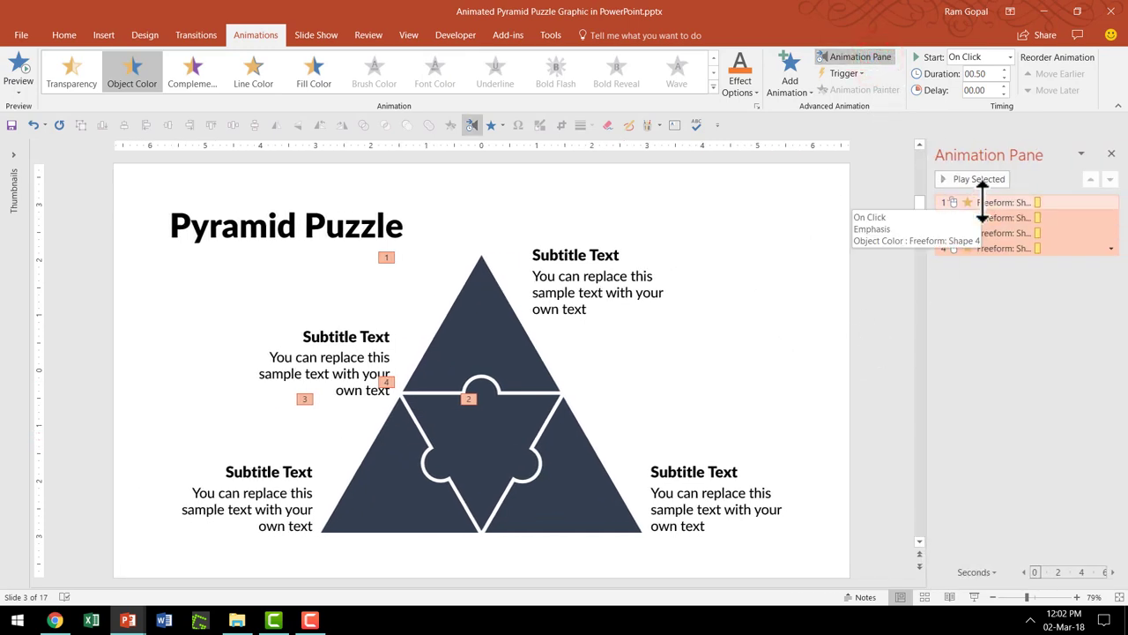
pyautogui.moveTo(790, 405)
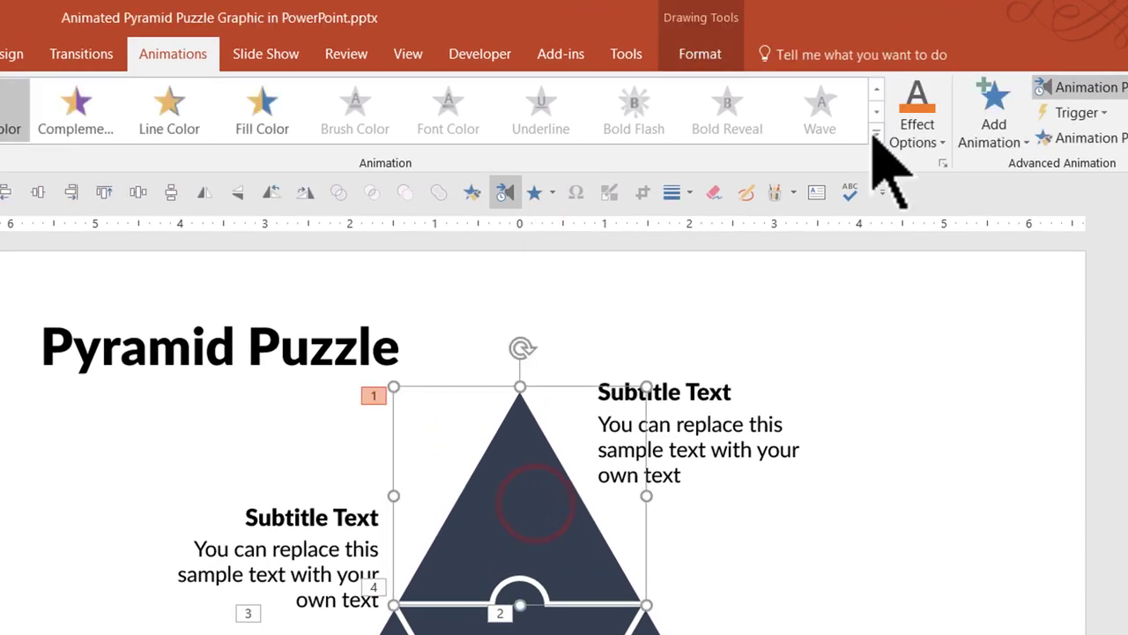
pyautogui.click(916, 97)
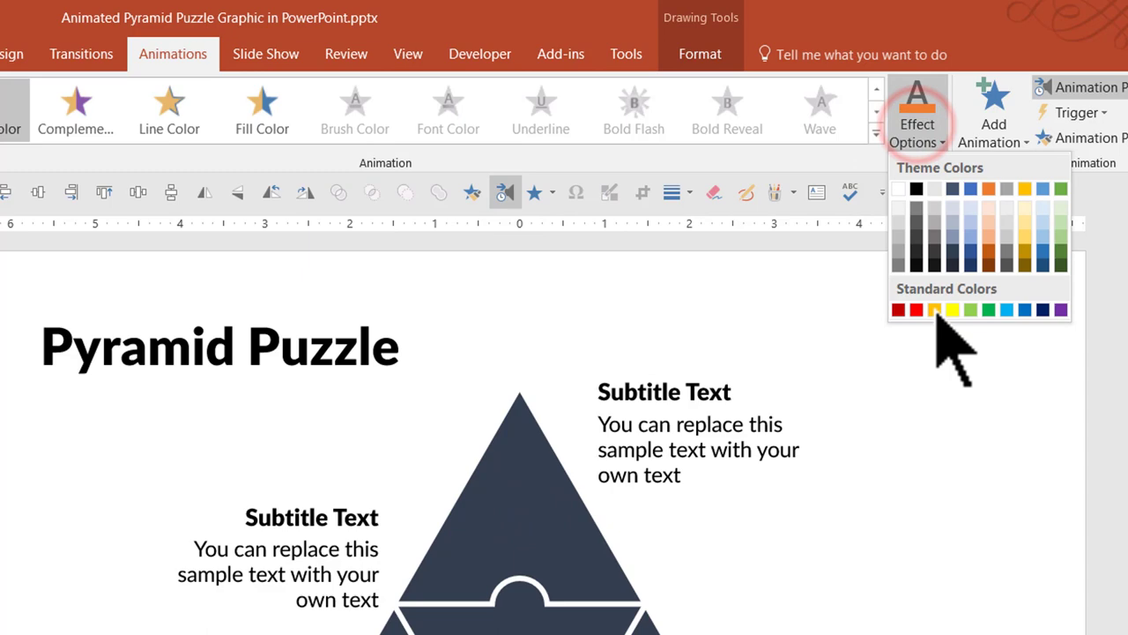
pyautogui.click(934, 308)
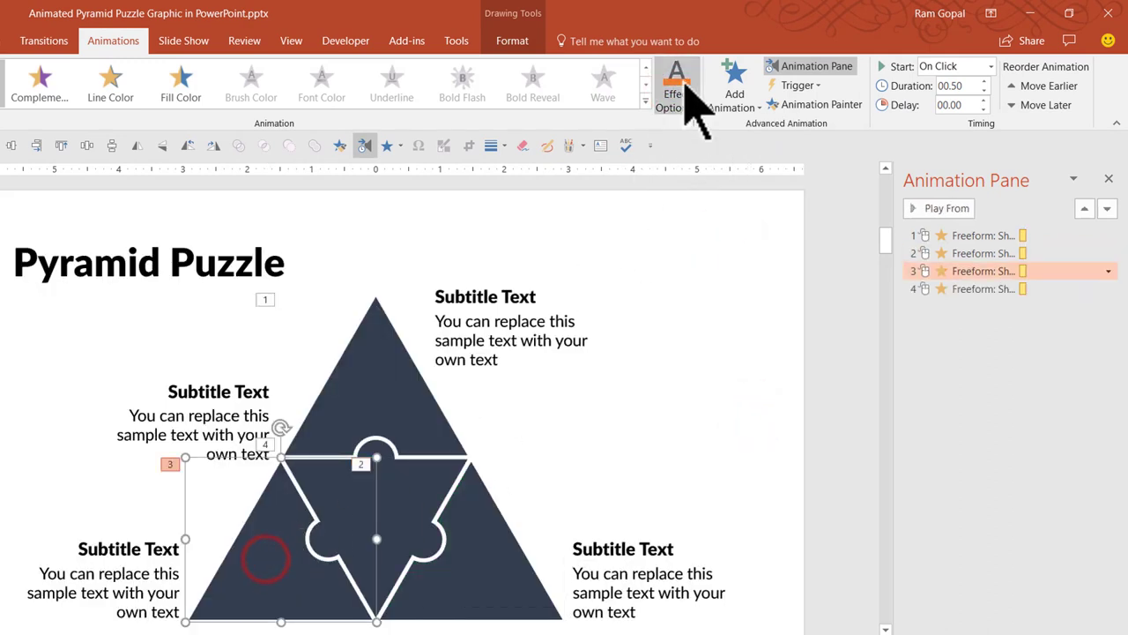
pyautogui.click(675, 77)
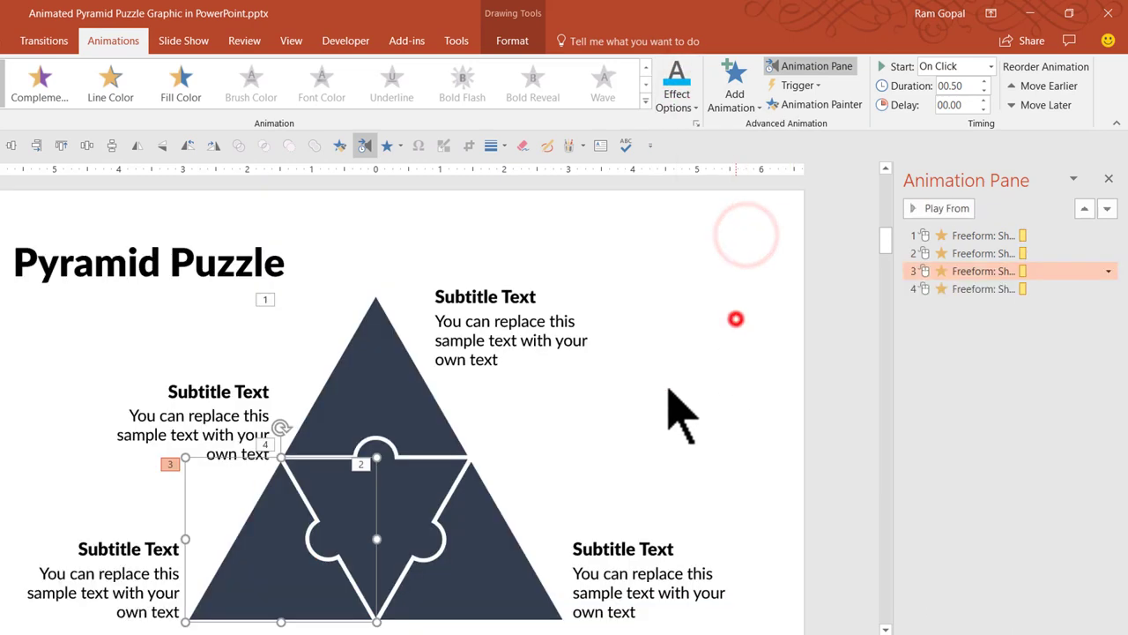
pyautogui.click(983, 289)
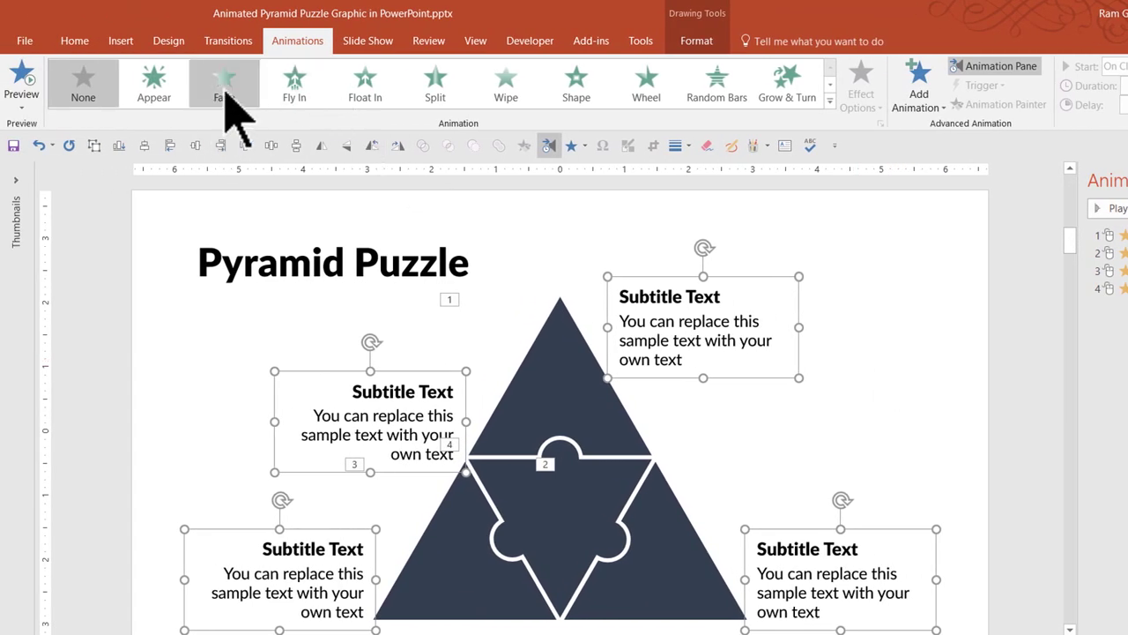
# - Make each subtitle text group Fade in After Previous, following its piece's colour change
pyautogui.click(223, 85)
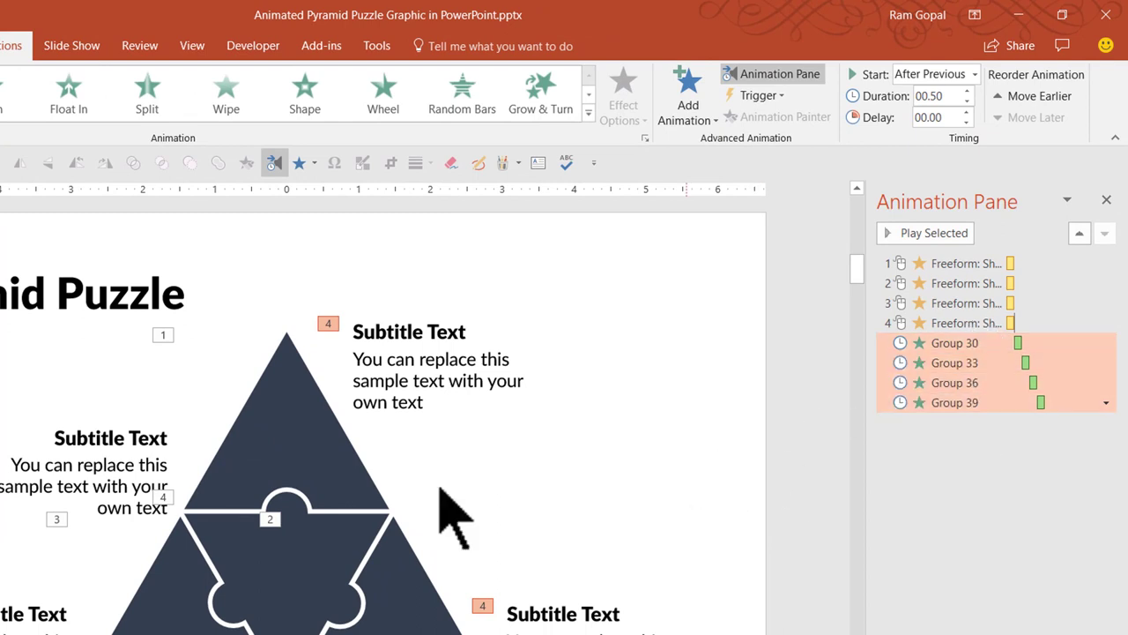
pyautogui.moveTo(289, 397)
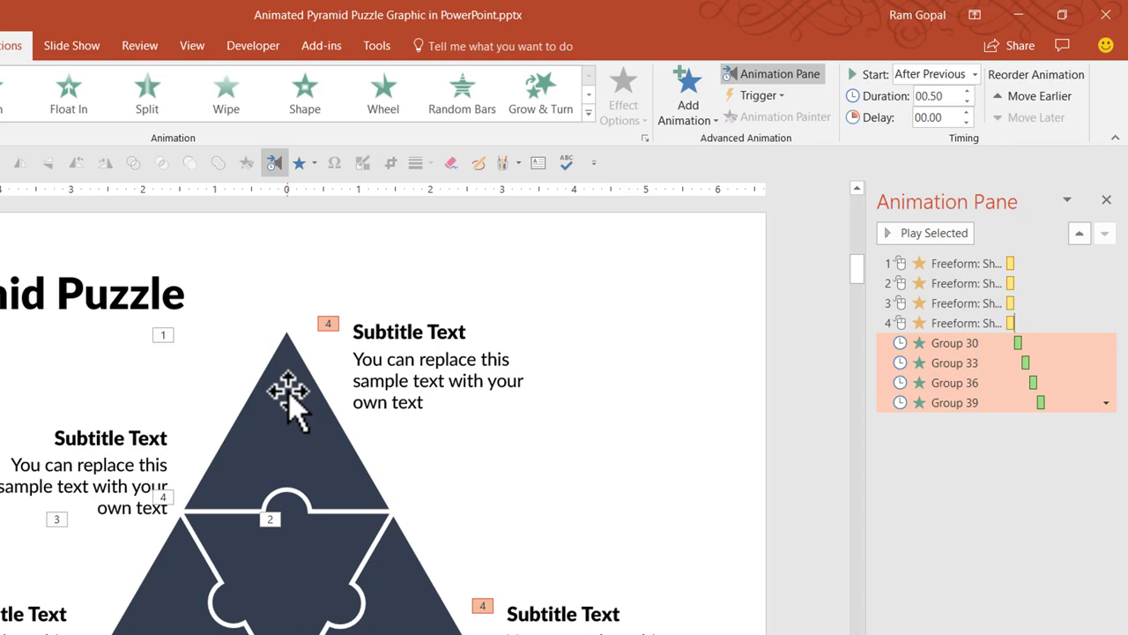
pyautogui.moveTo(392, 444)
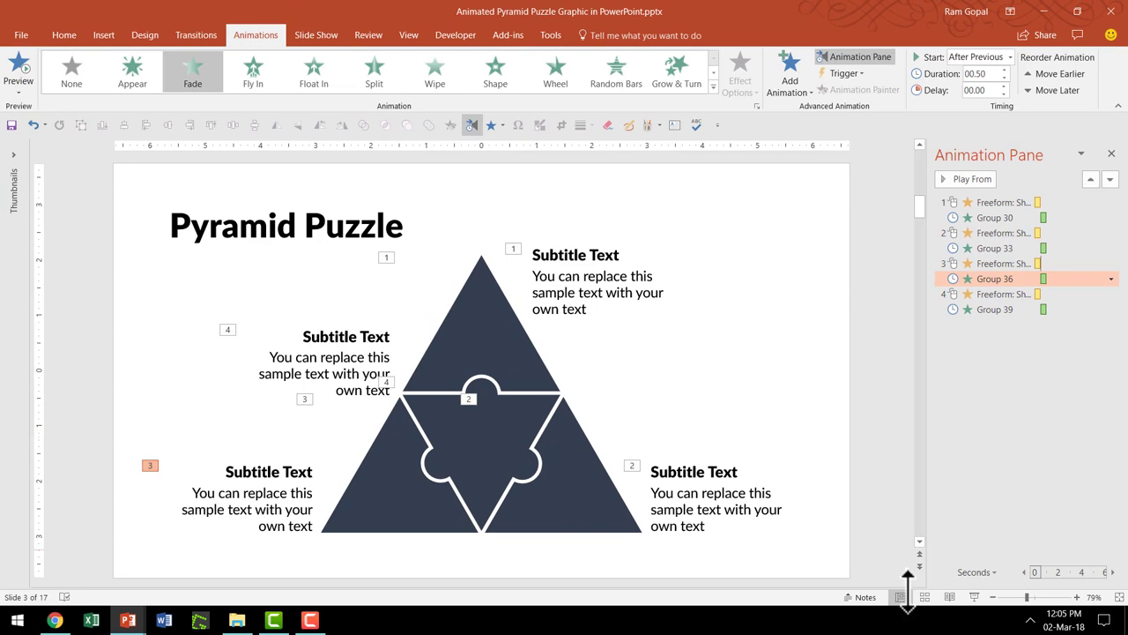
pyautogui.moveTo(846, 485)
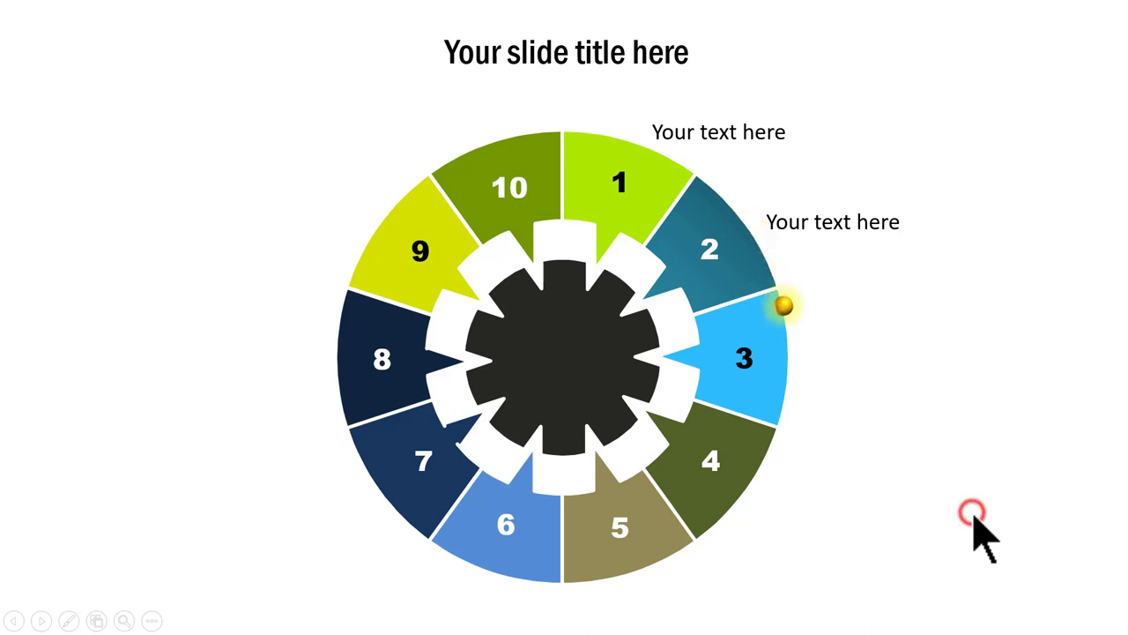
# - Advance the ten-piece wheel template to reveal labels up to segment eight
pyautogui.click(973, 515)
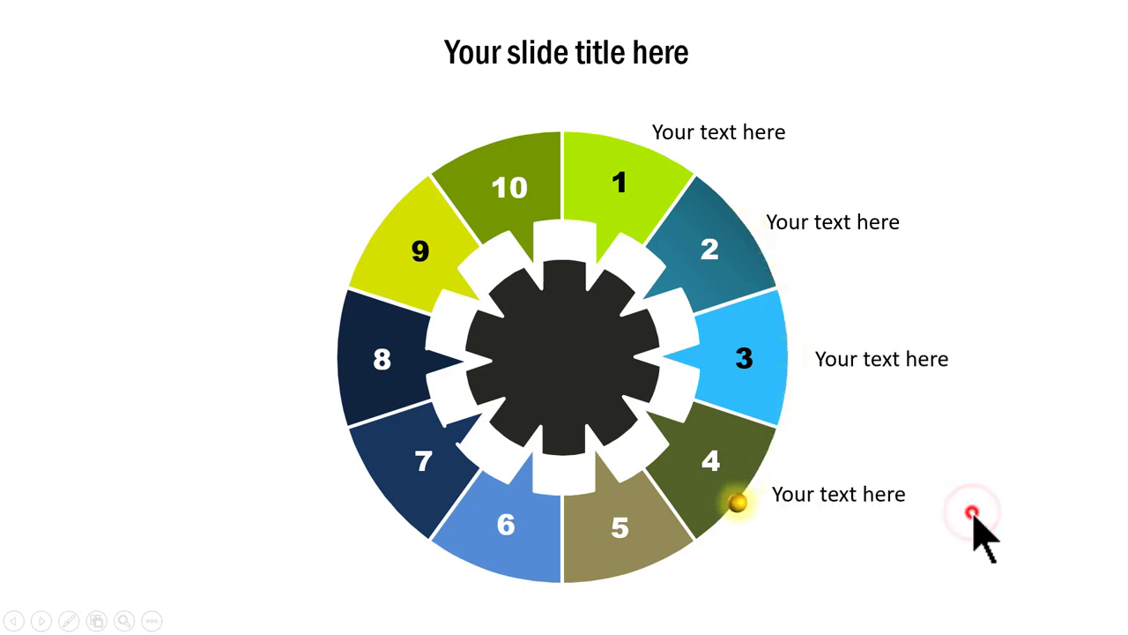
pyautogui.click(973, 511)
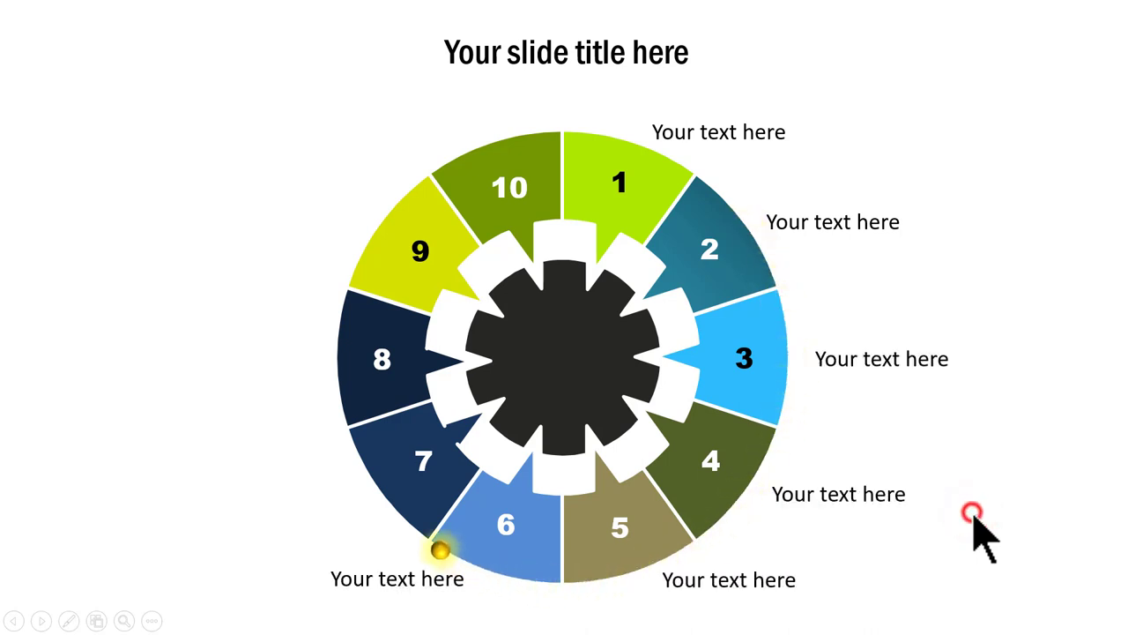
pyautogui.click(969, 518)
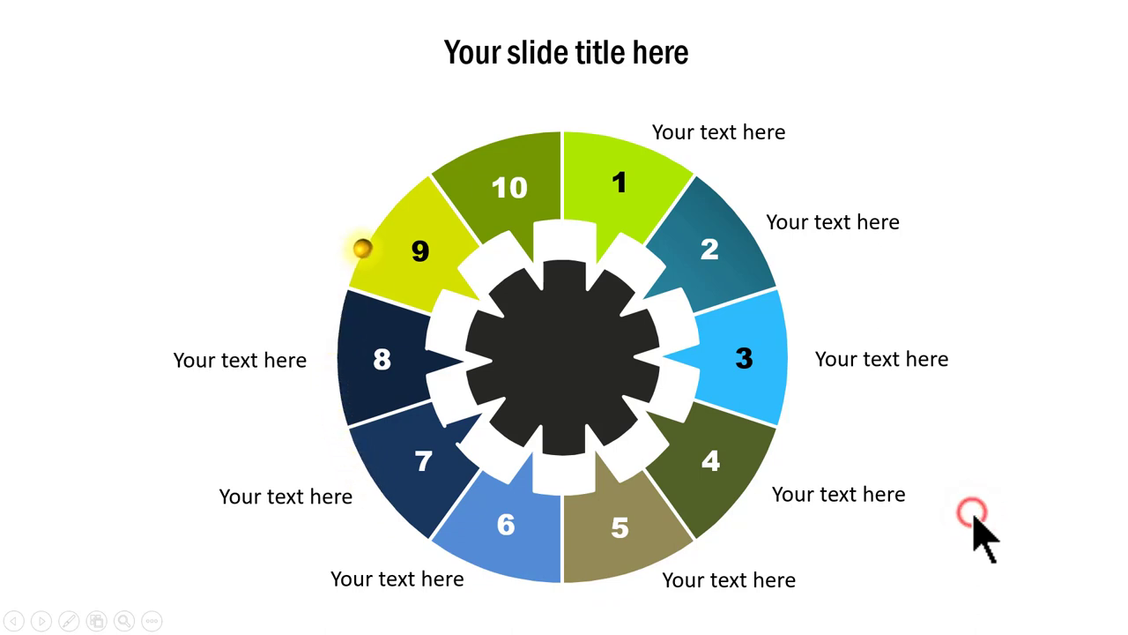